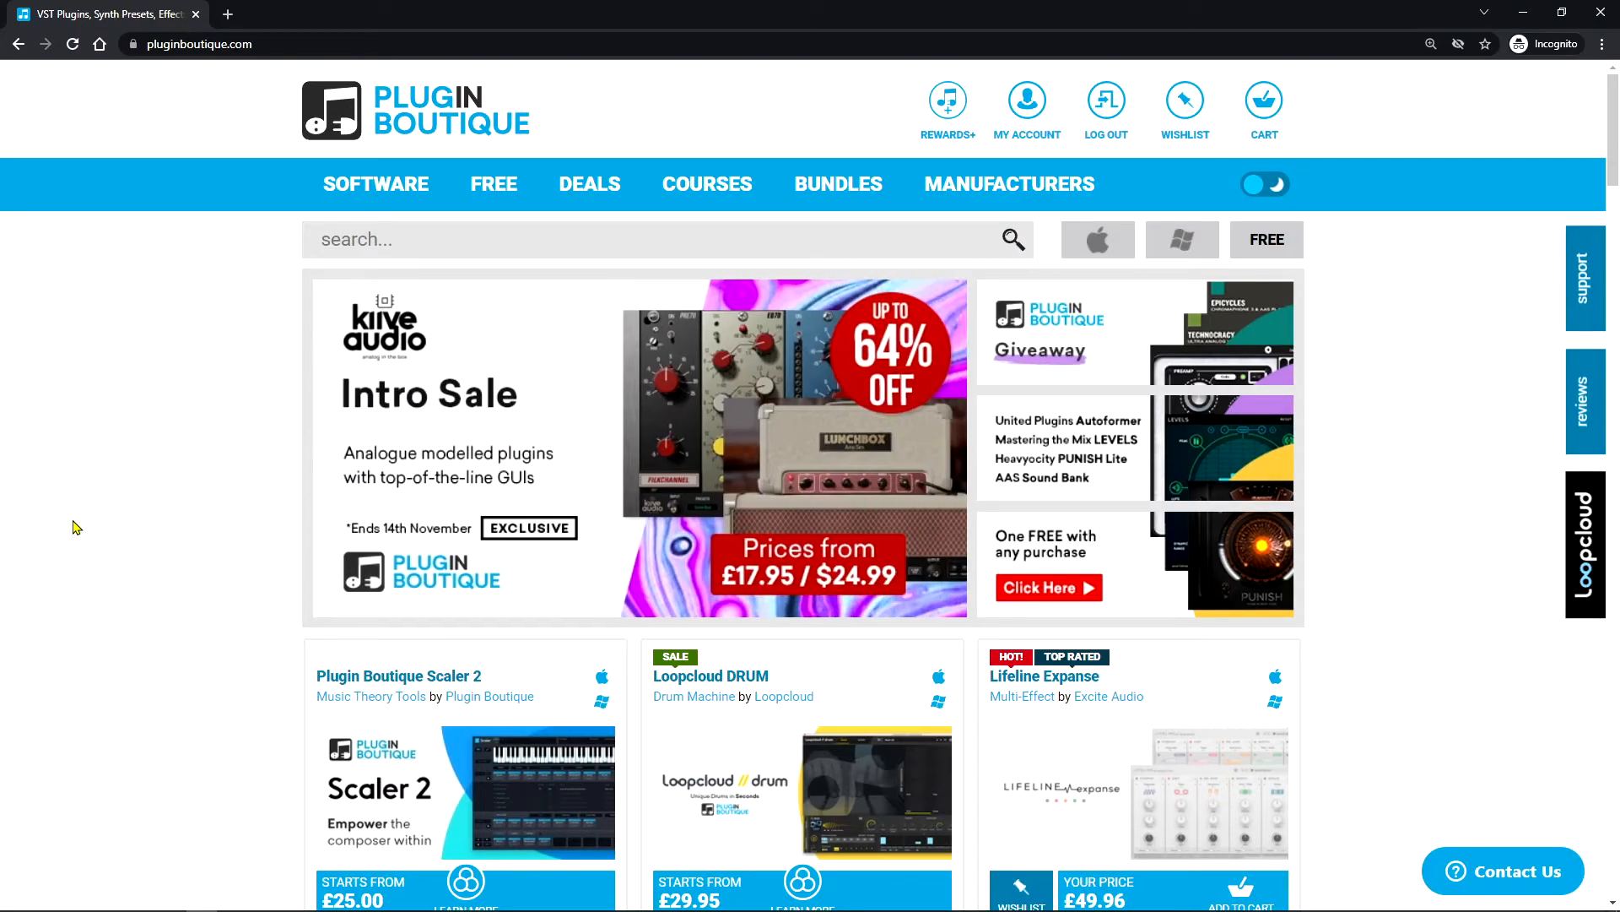
# Add the Loopcloud DRUM: Bass Music Adrenaline bundle (£54.95) to the cart and proceed to checkout
pyautogui.scroll(-3)
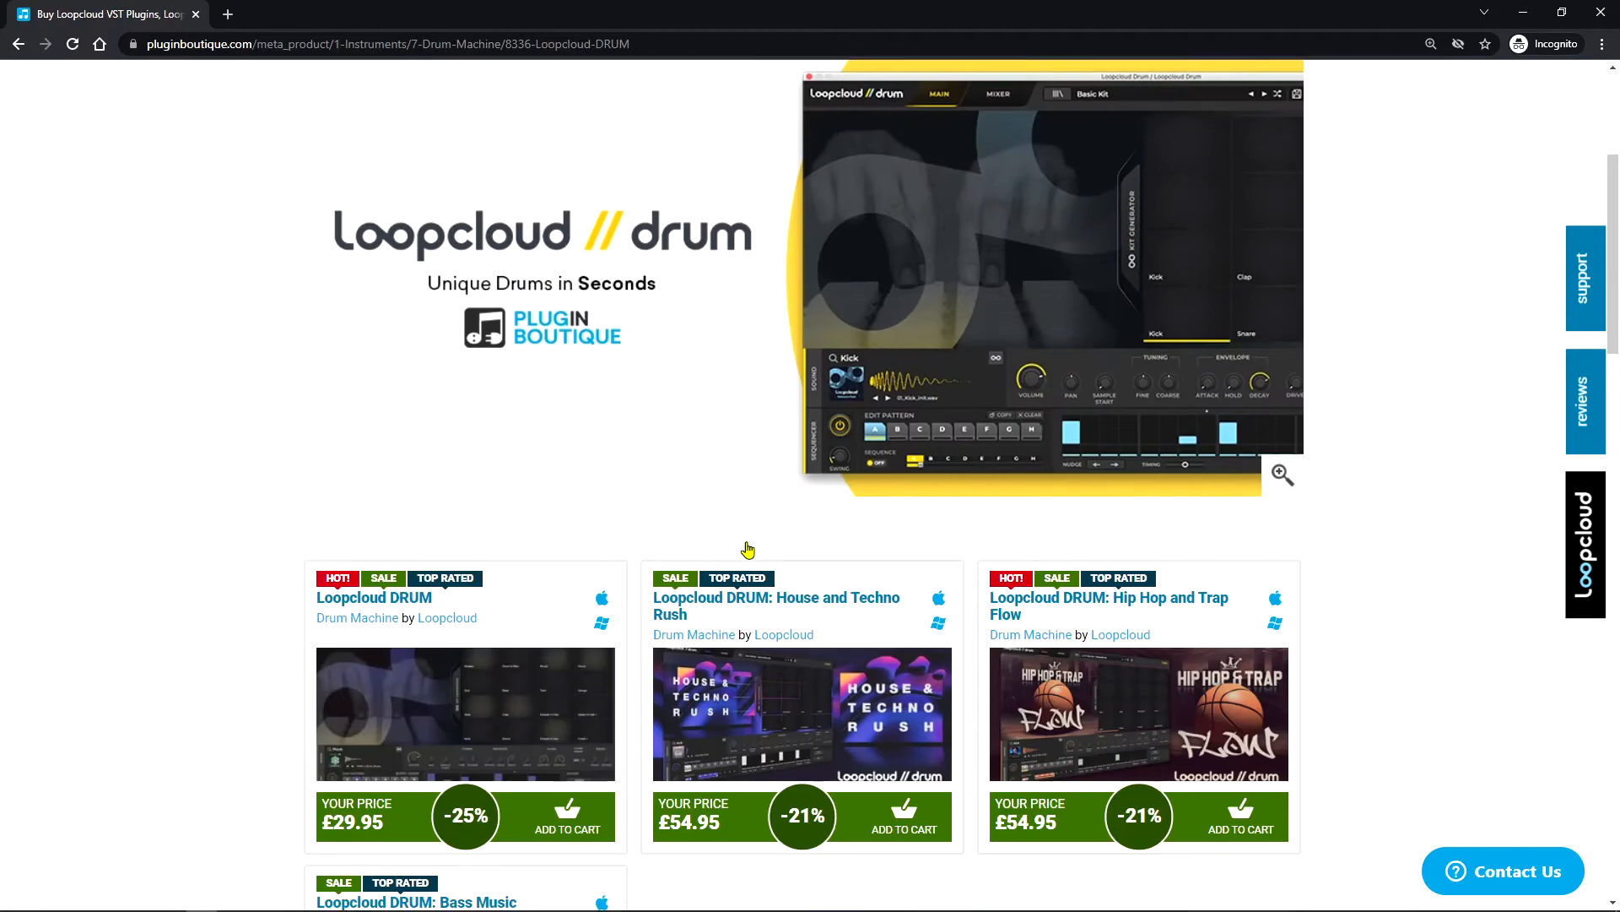
pyautogui.scroll(-3)
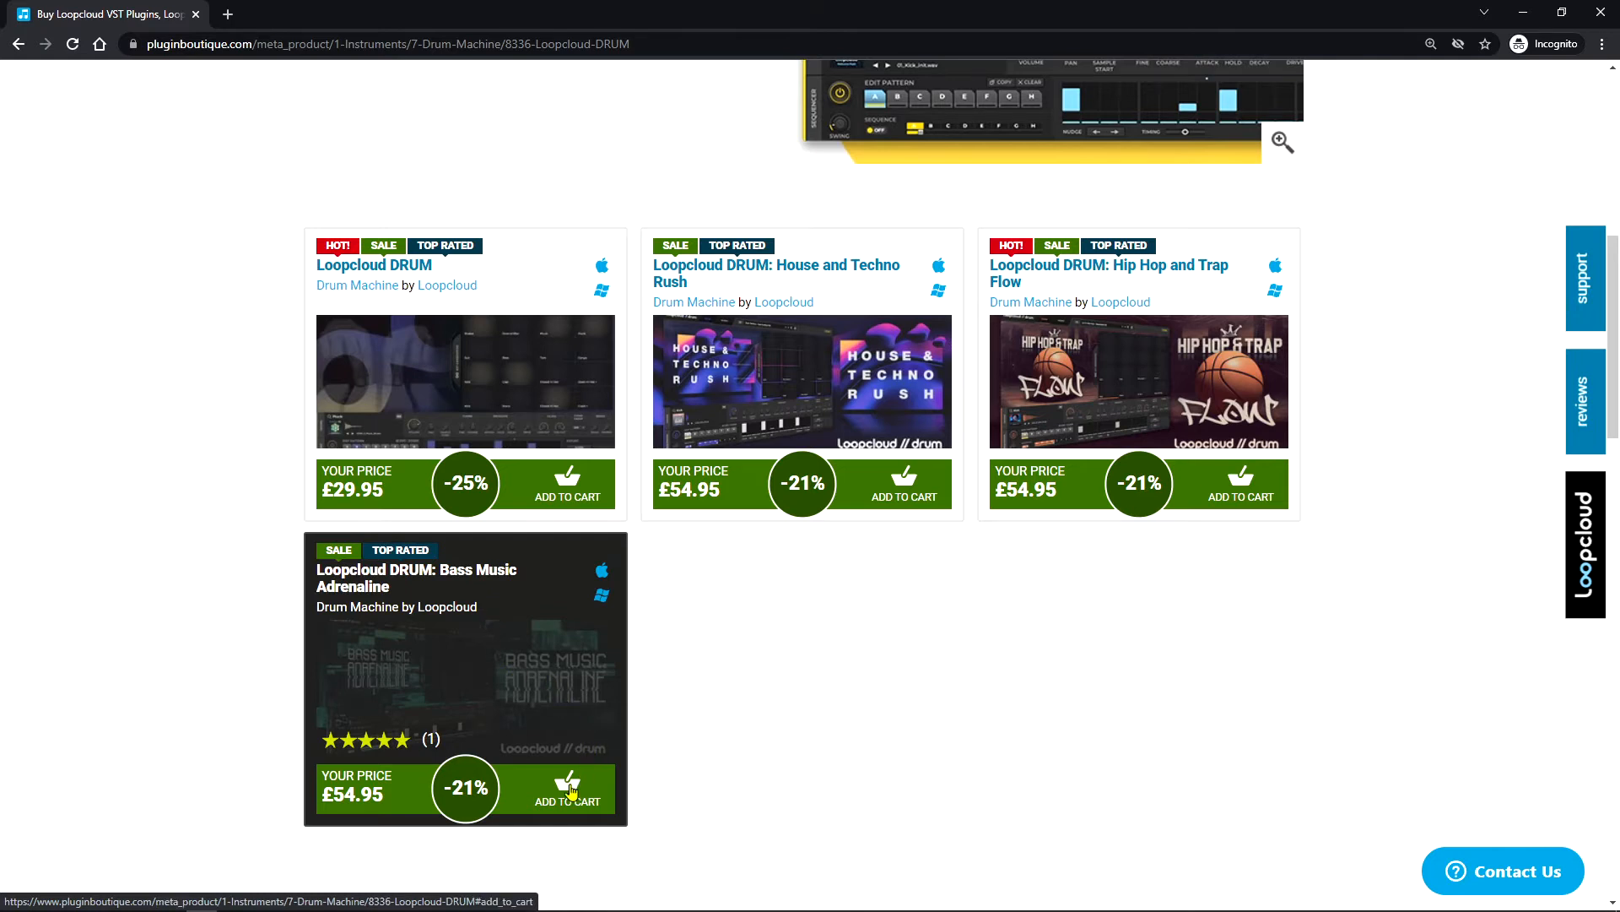
pyautogui.click(567, 800)
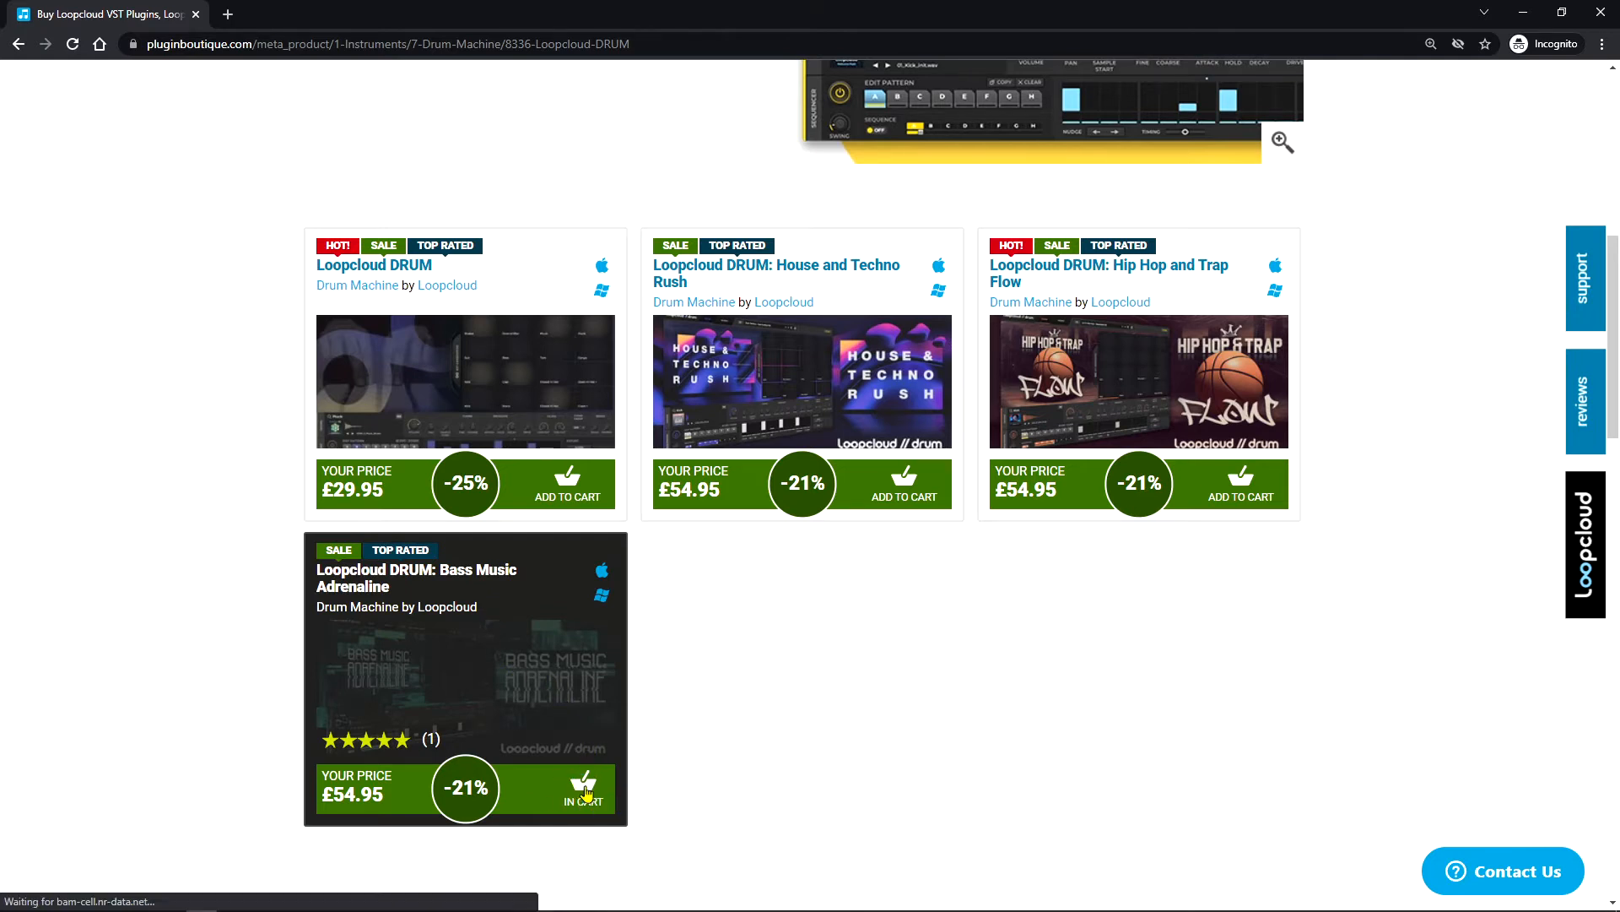
pyautogui.click(583, 788)
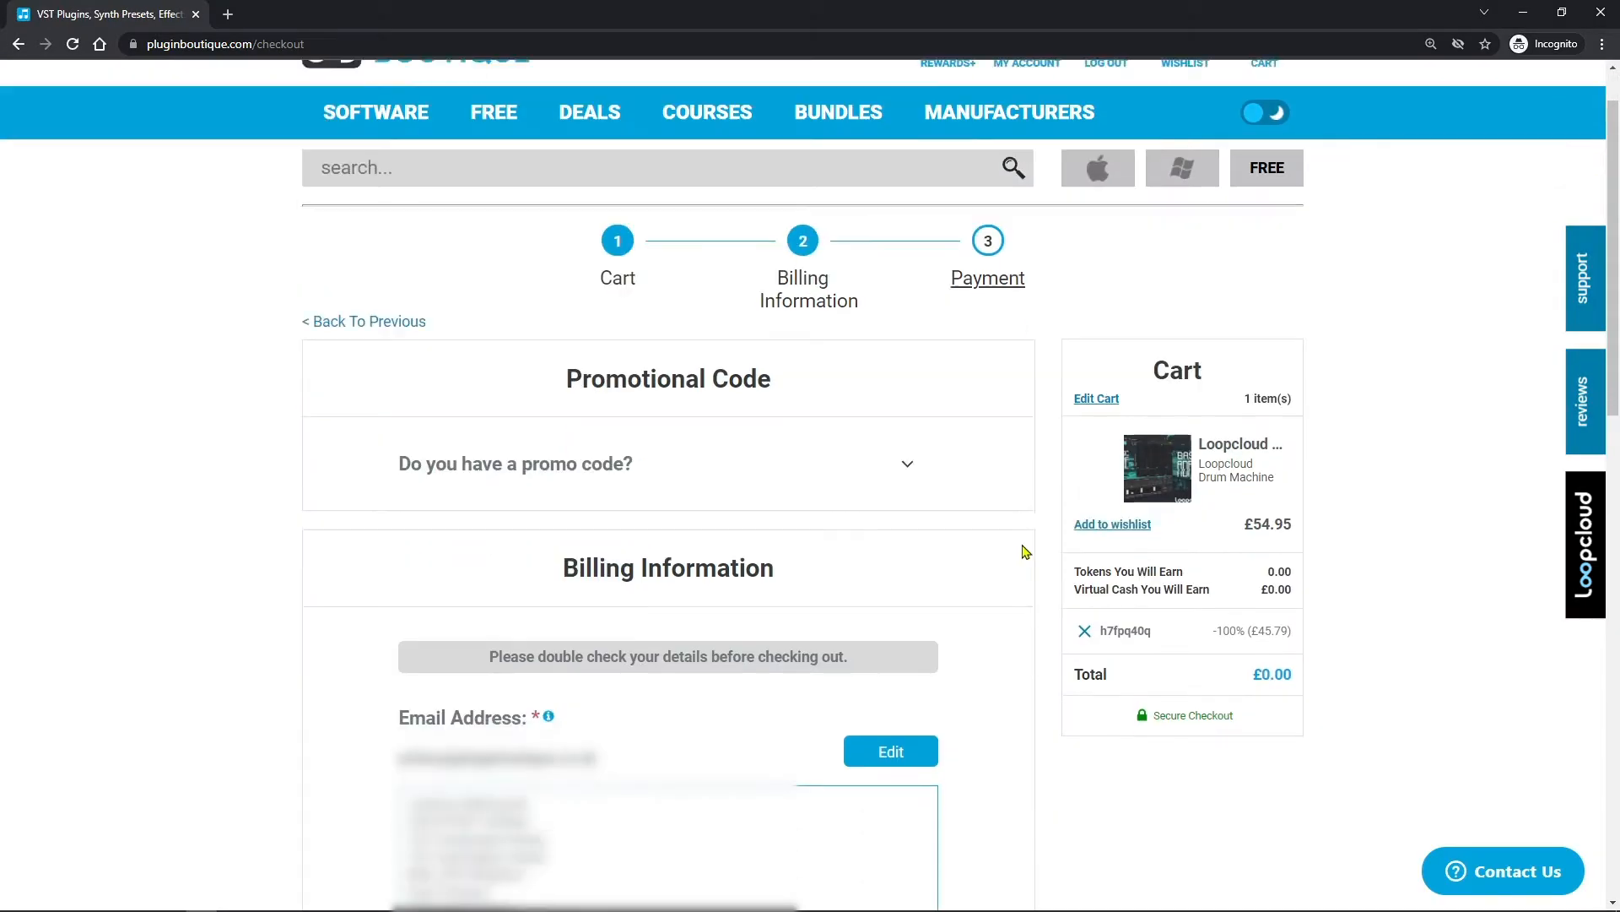
# Confirm the reCAPTCHA, place the £0.00 order and choose Connect to link the purchase to Loopcloud
pyautogui.scroll(-3)
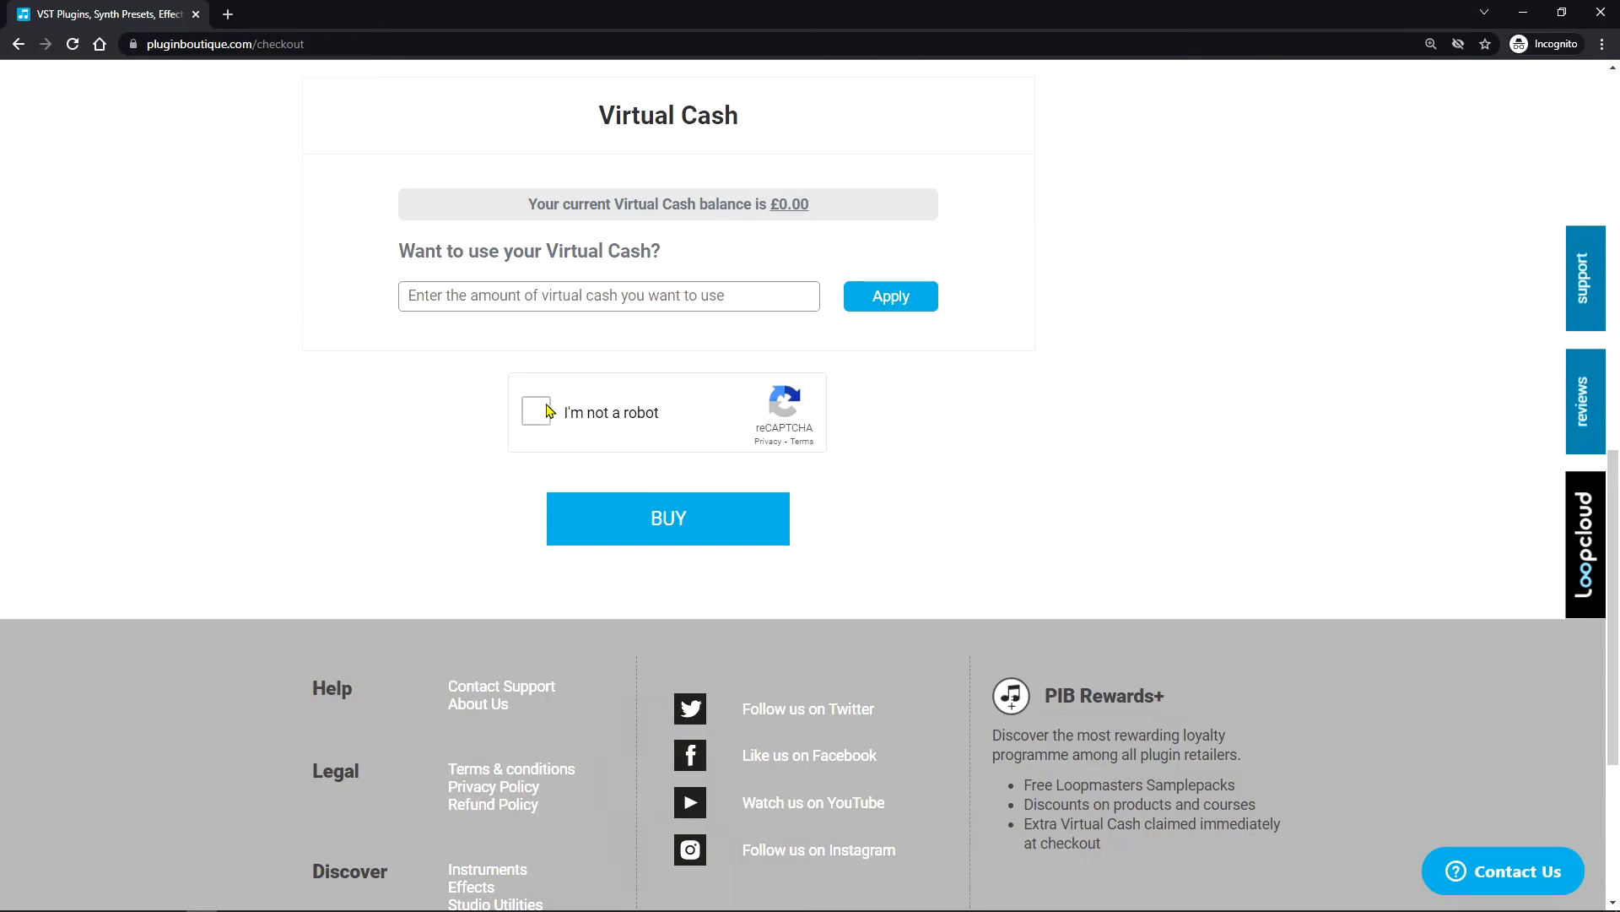
pyautogui.click(536, 411)
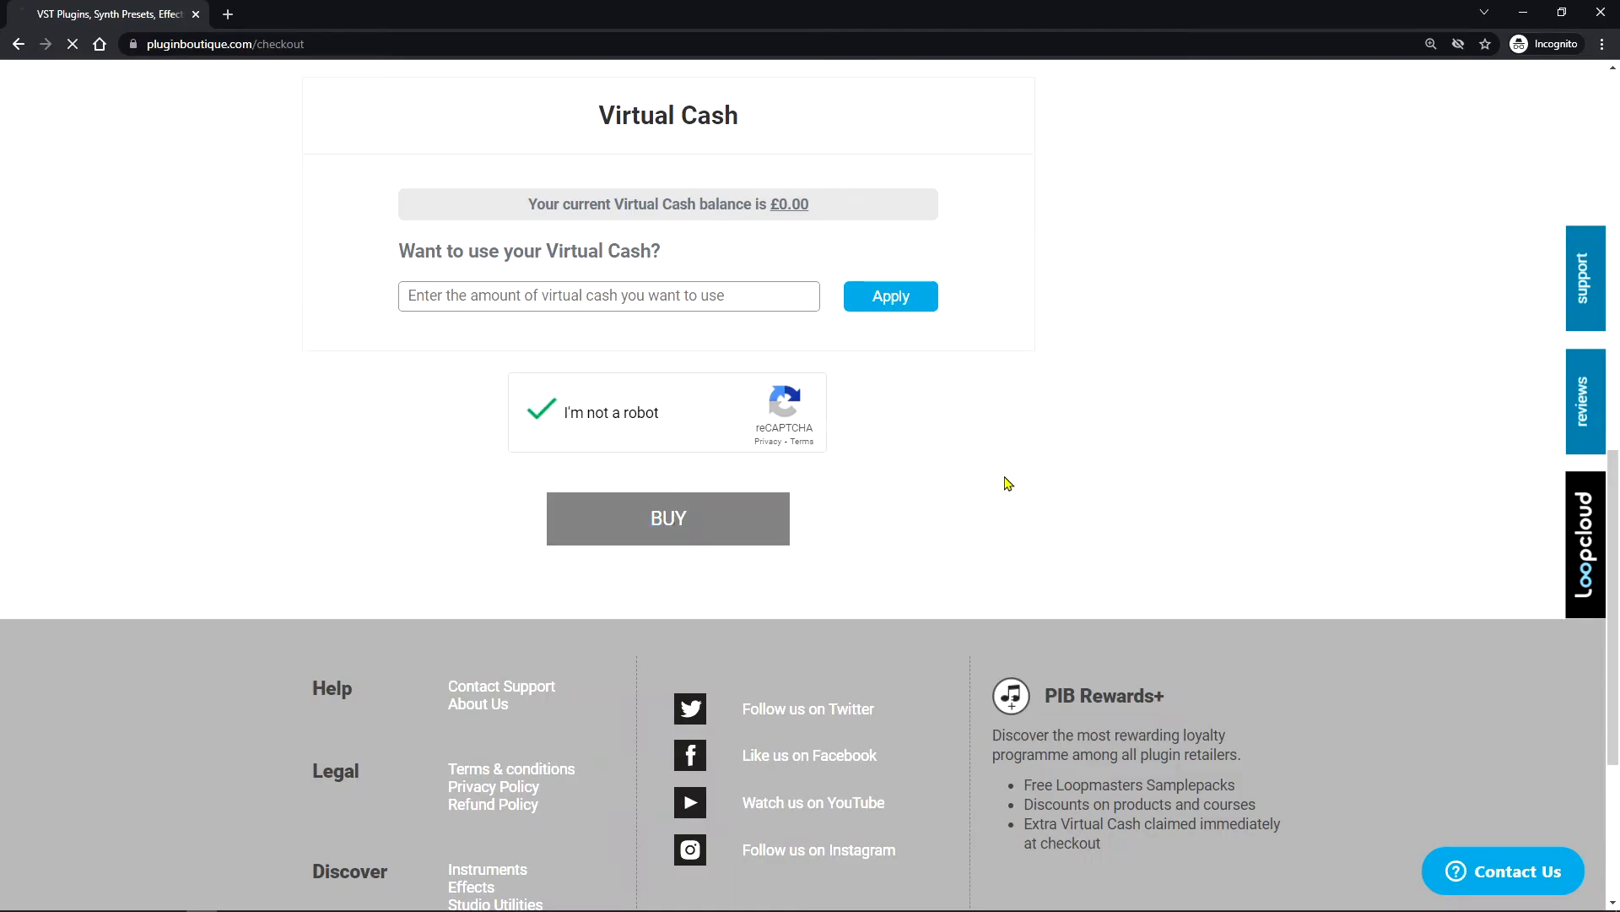
pyautogui.click(668, 518)
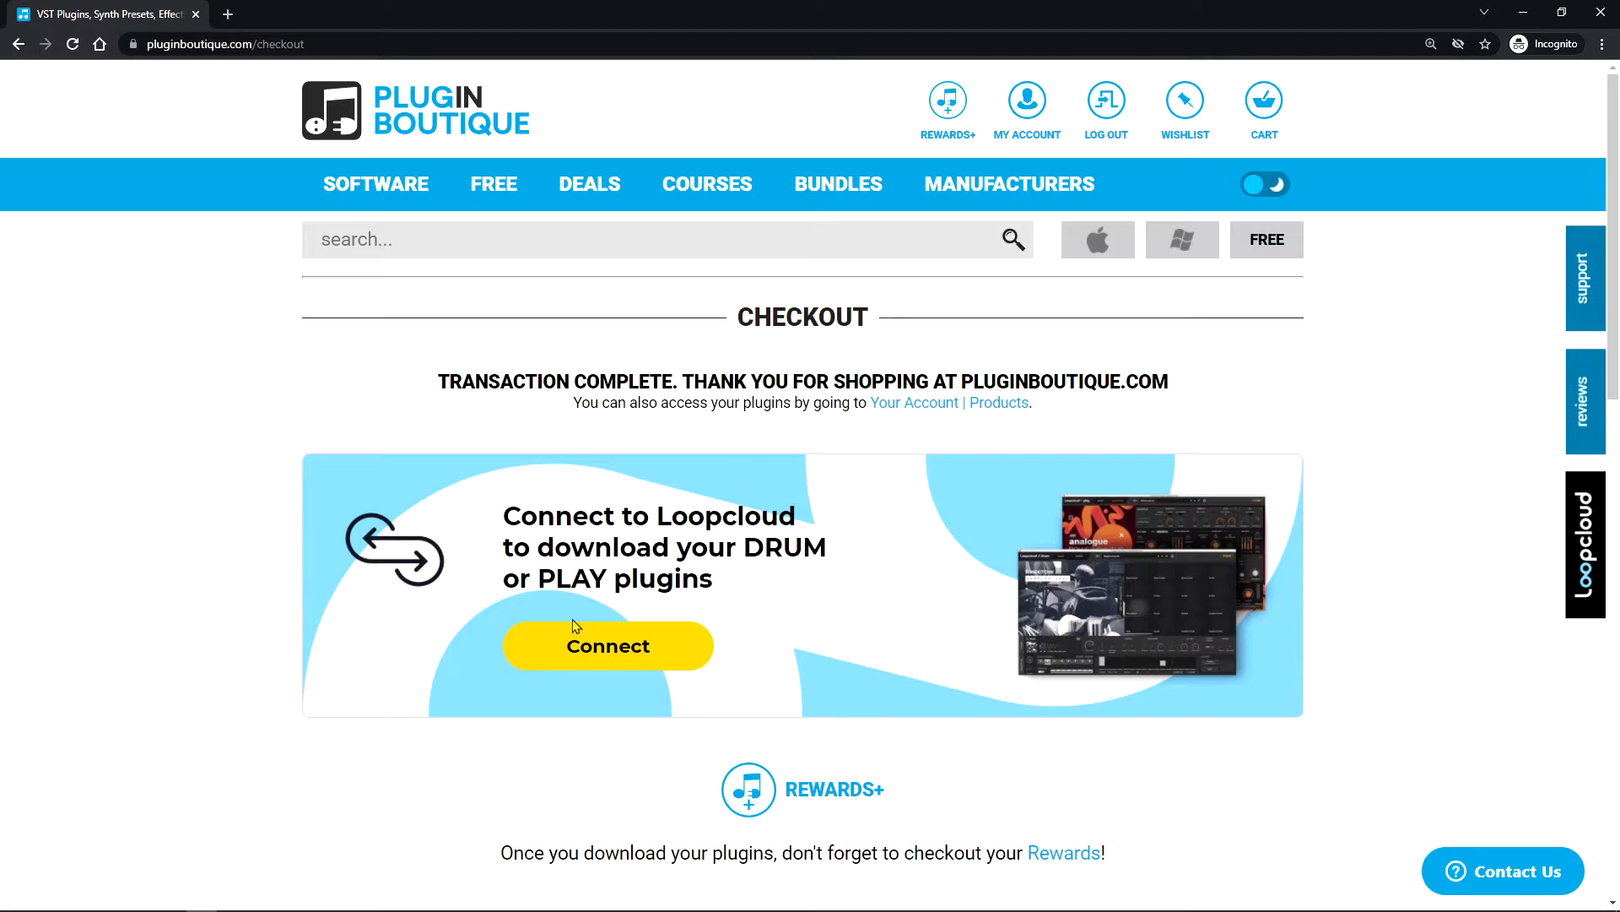
pyautogui.click(608, 645)
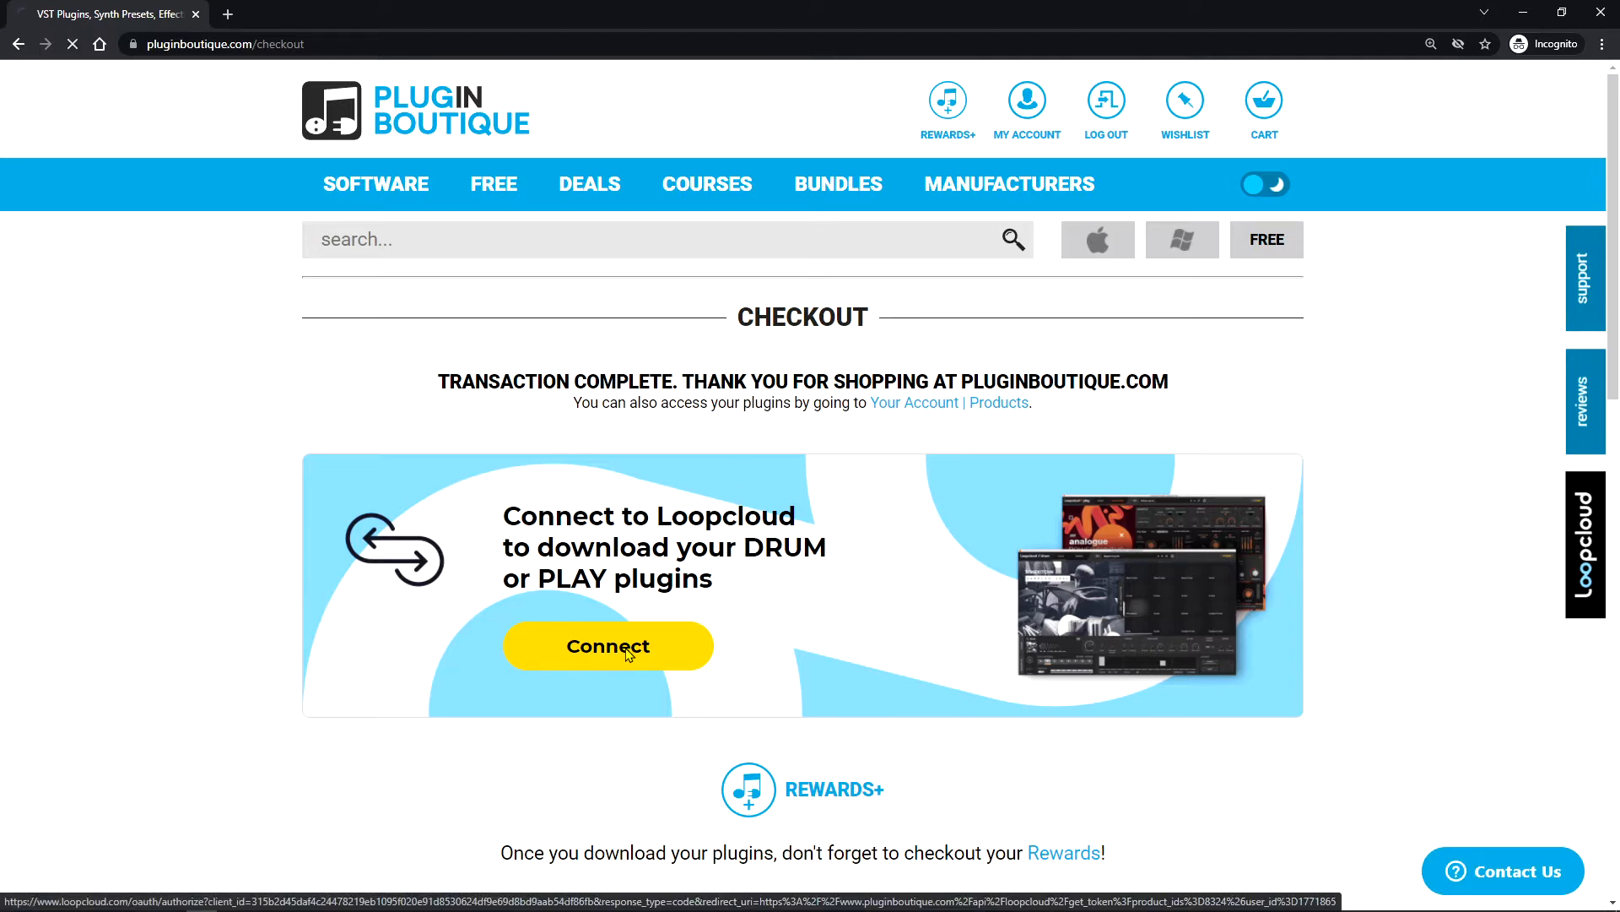
pyautogui.click(608, 646)
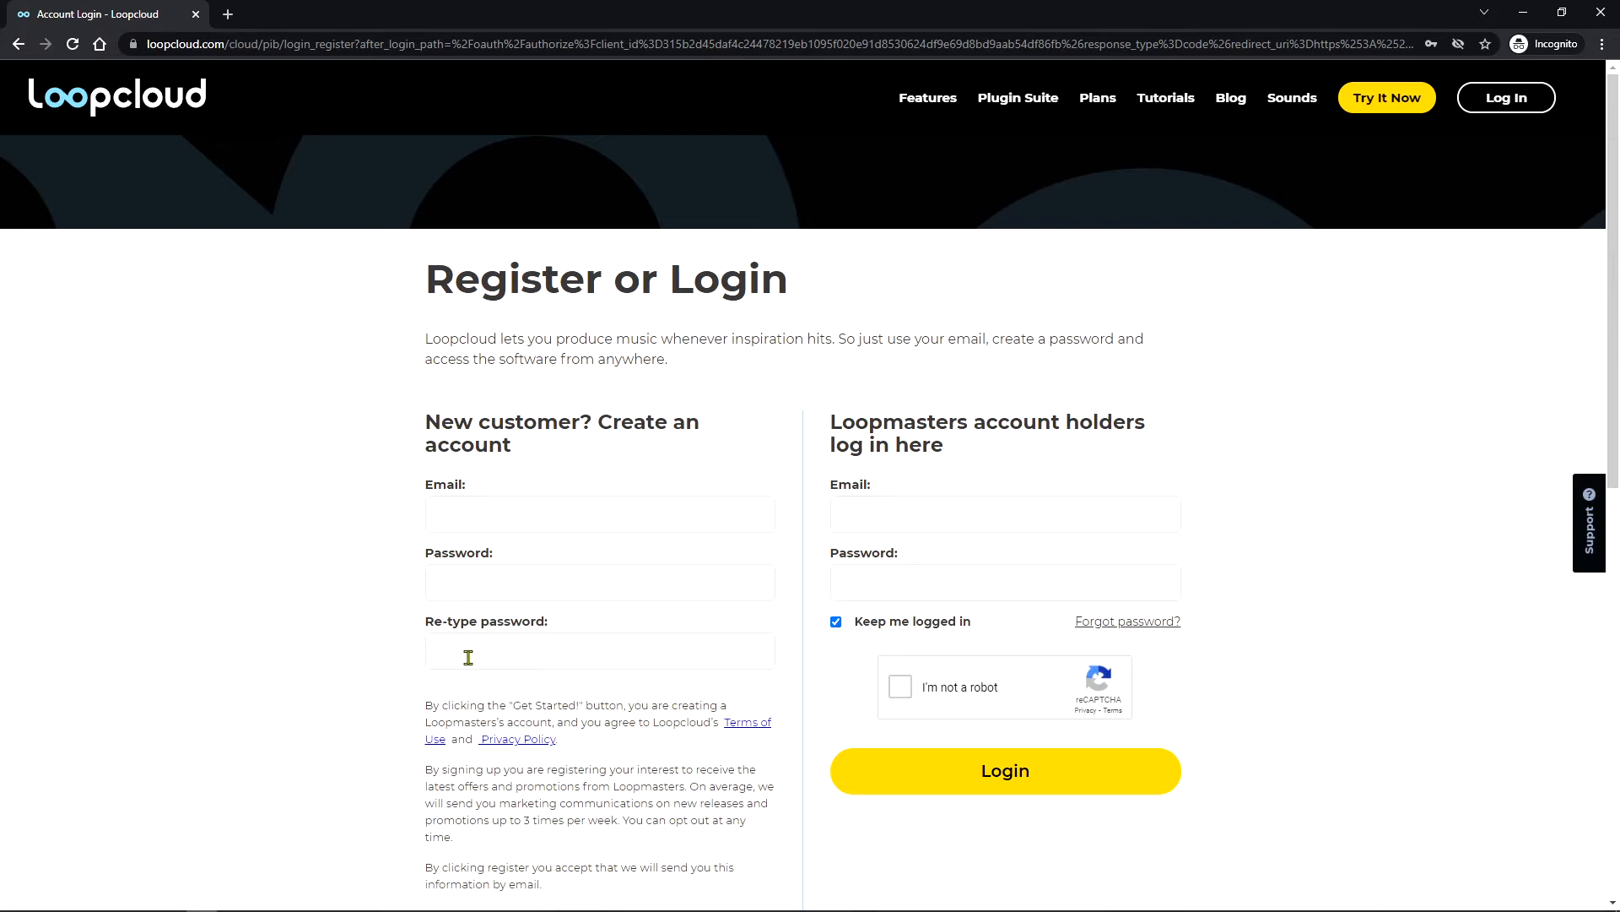
pyautogui.moveTo(836, 576)
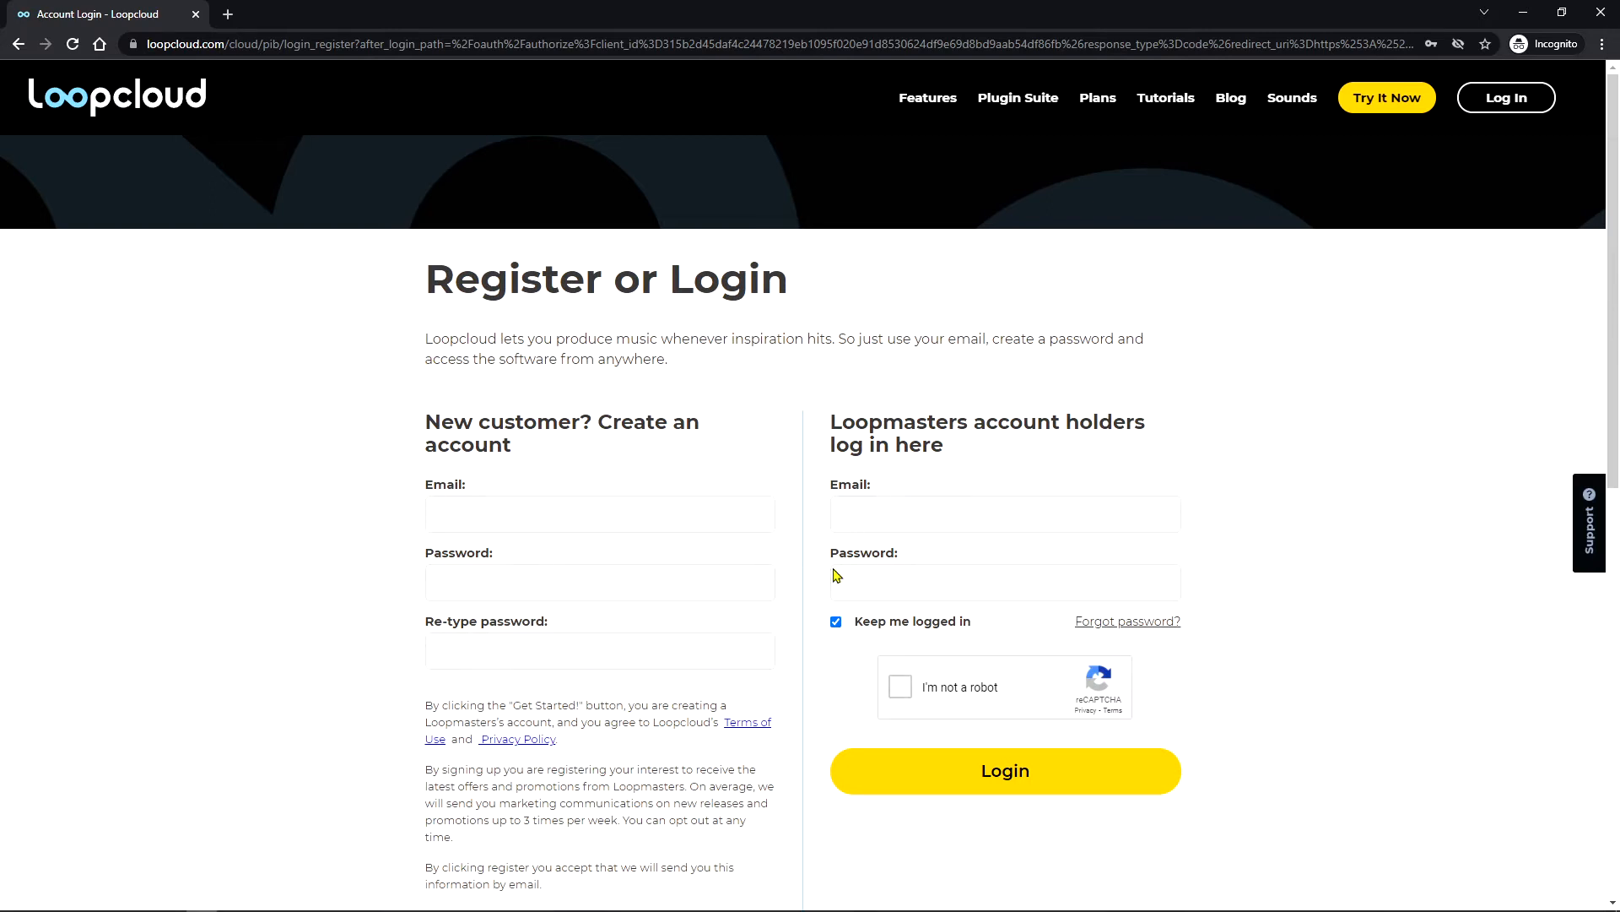
pyautogui.moveTo(576, 503)
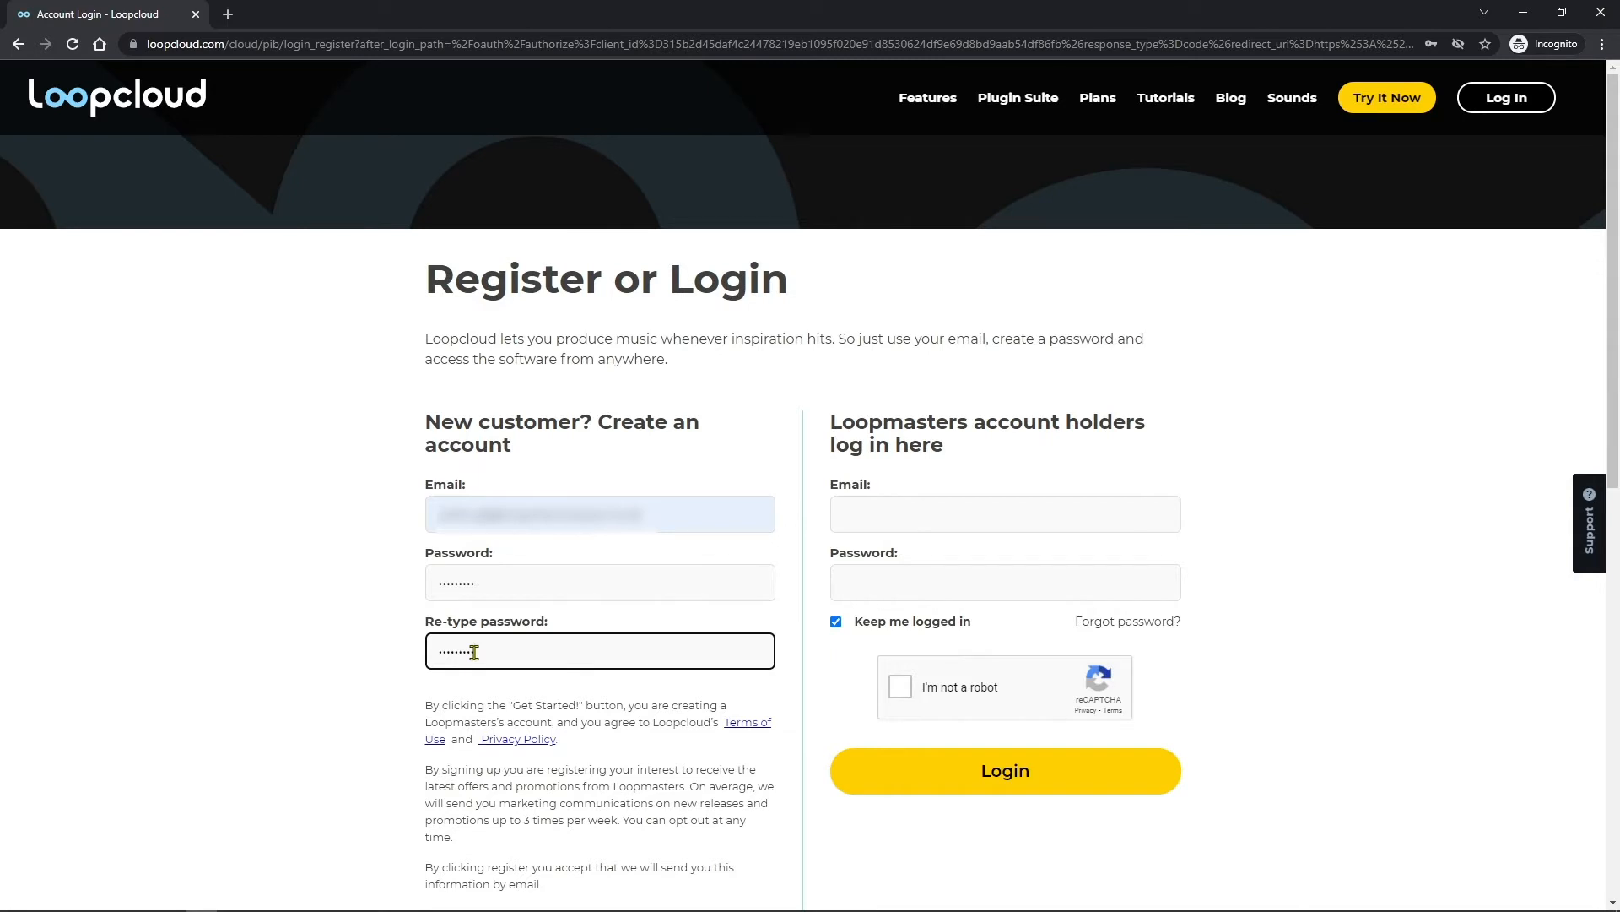
# Register the new Loopcloud customer account and authorize Plugin Boutique to sync with it
pyautogui.scroll(-3)
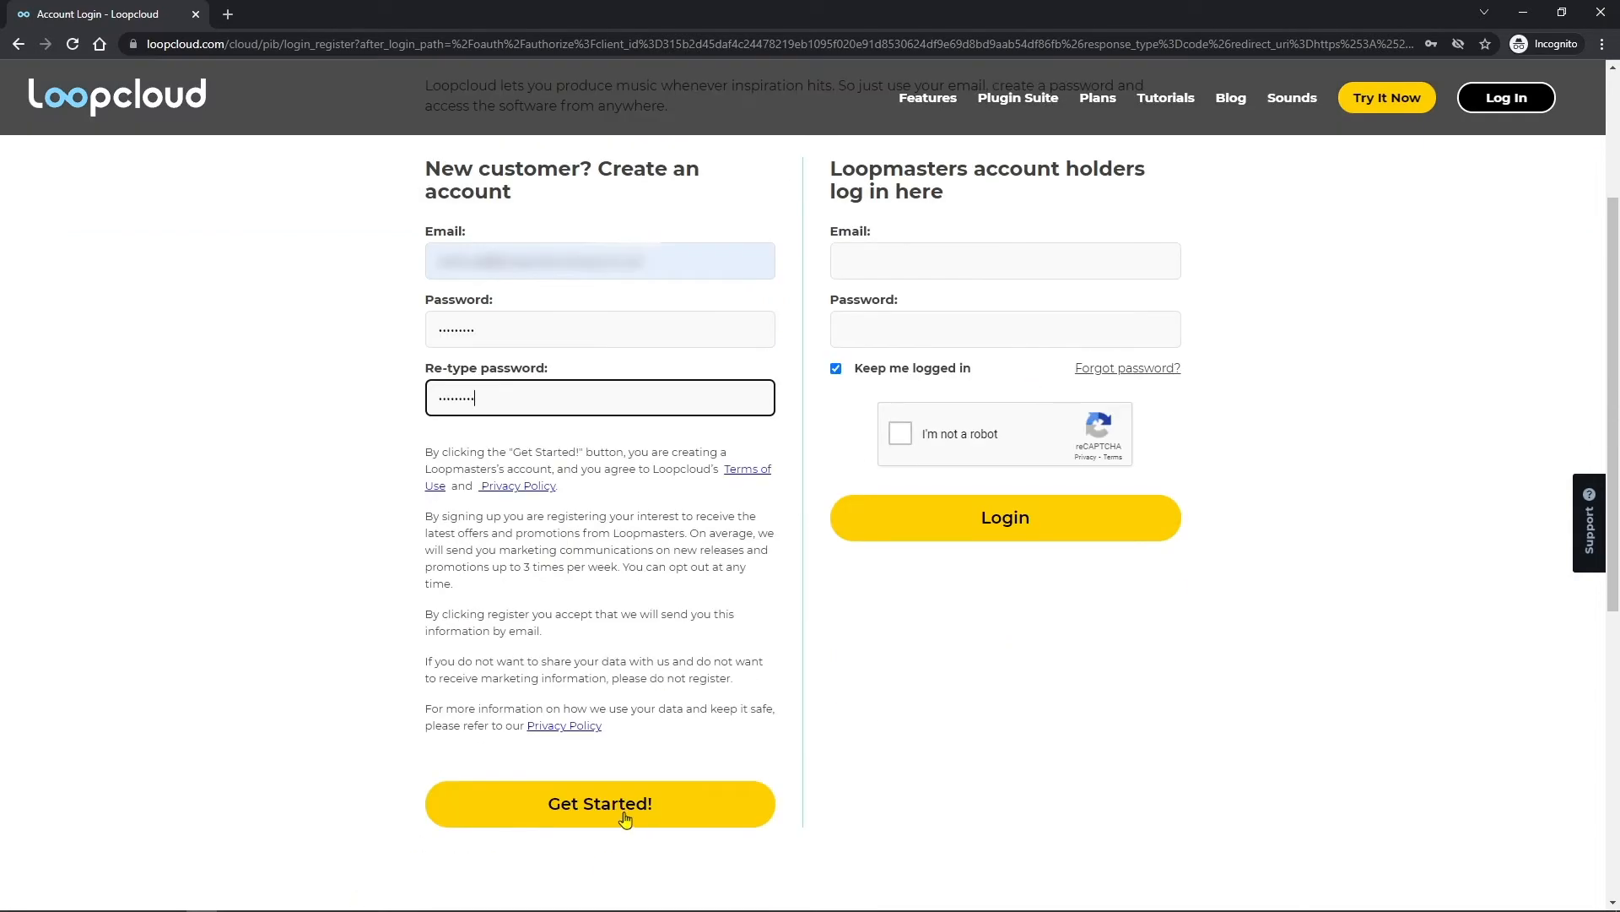
pyautogui.moveTo(795, 665)
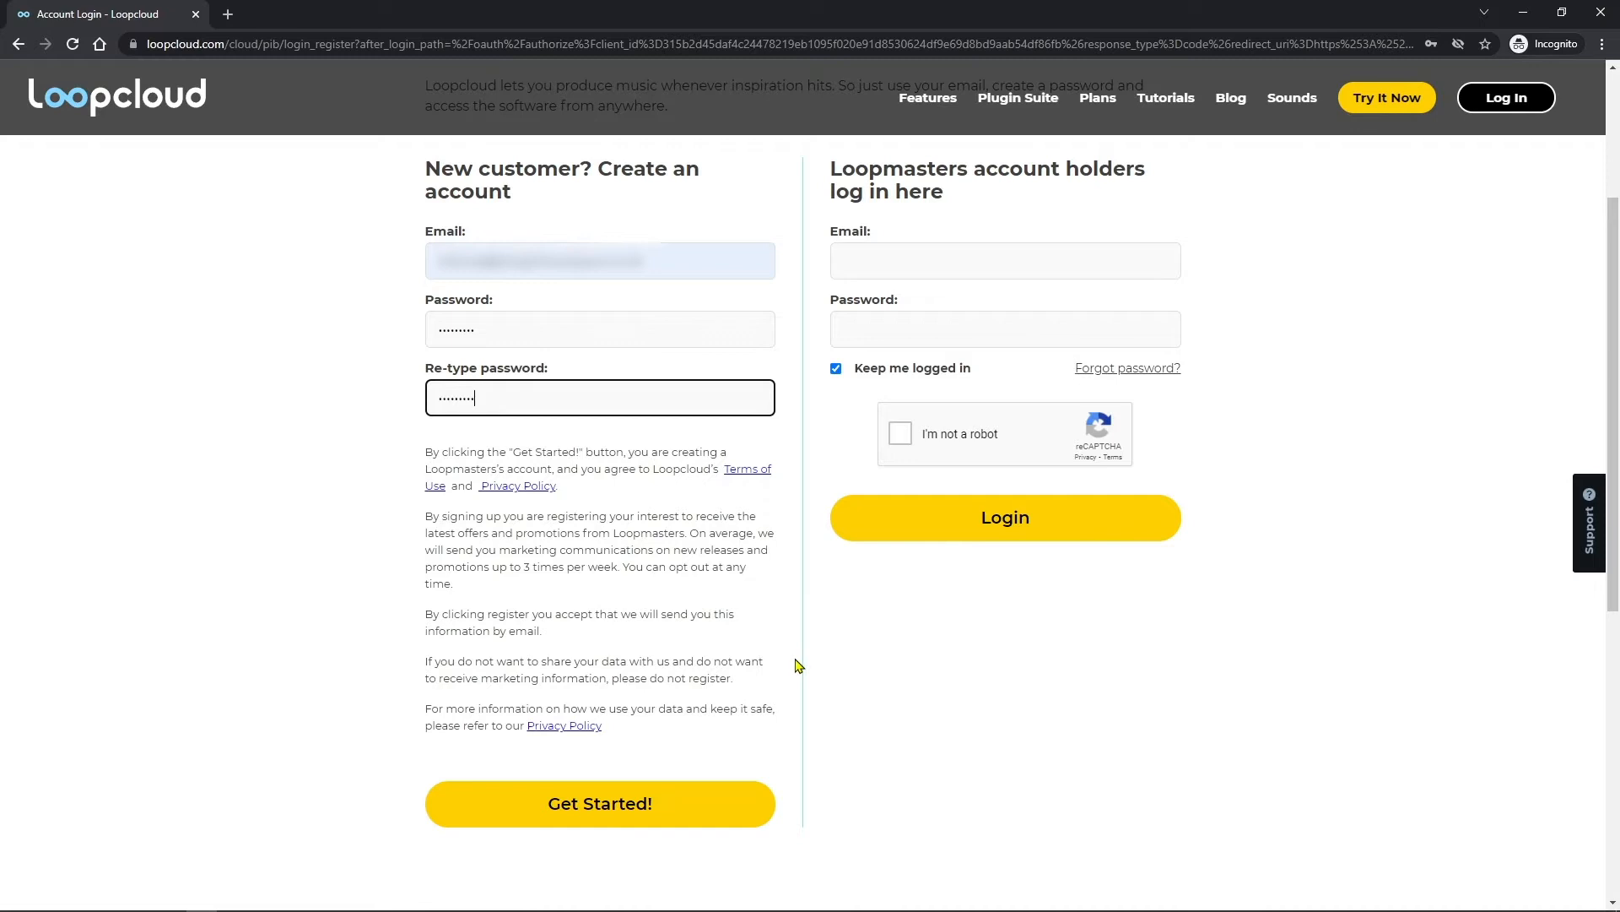
pyautogui.moveTo(673, 704)
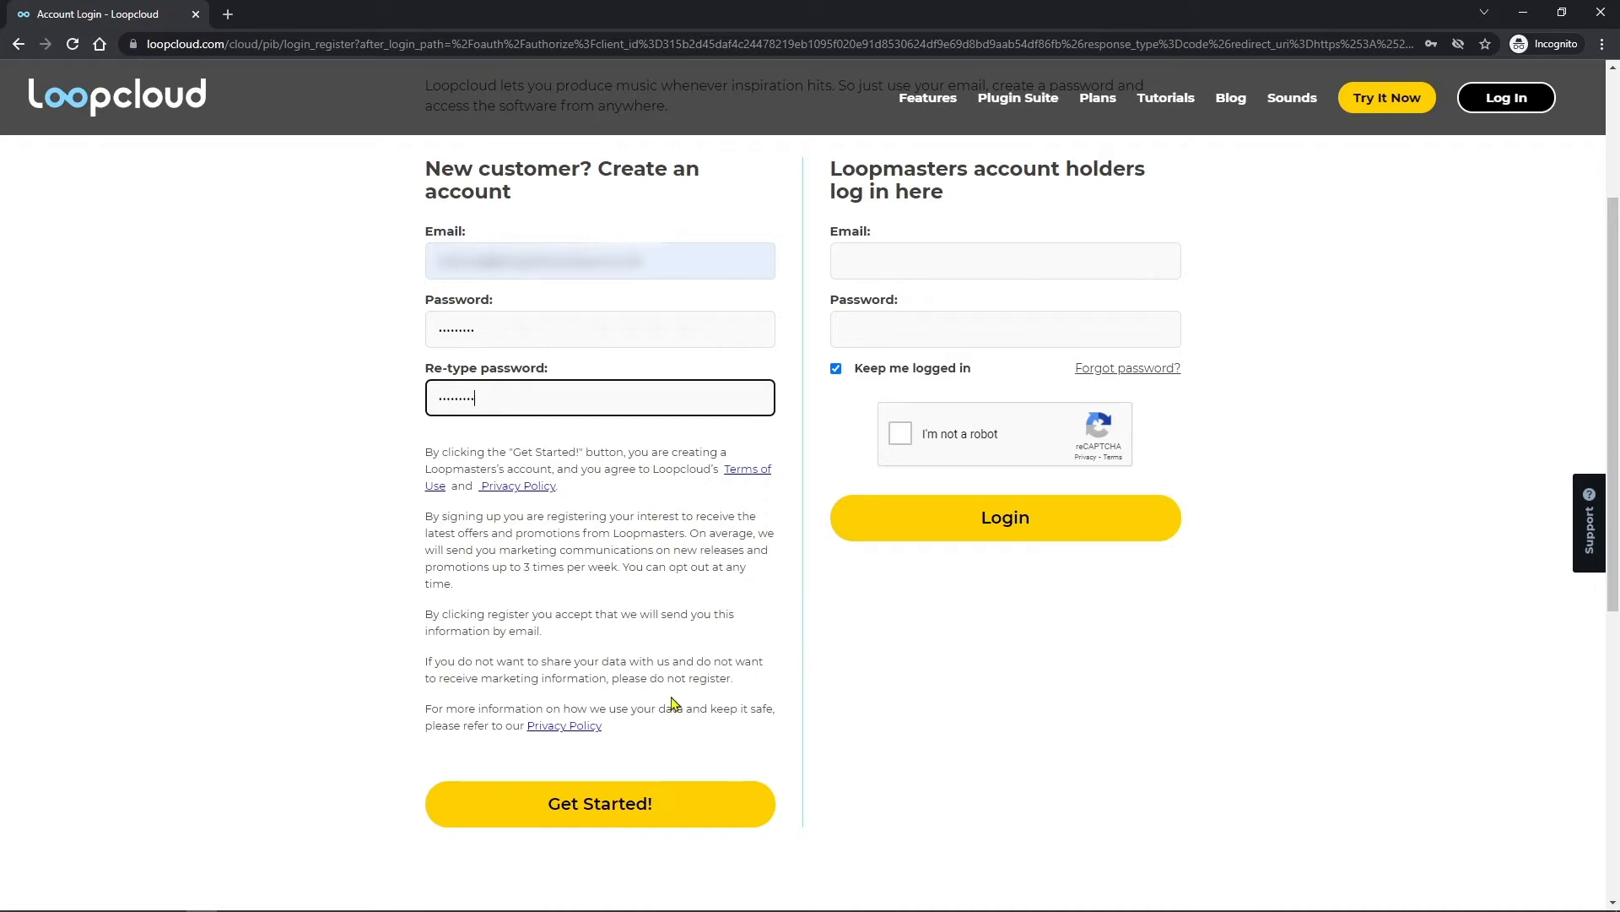
pyautogui.moveTo(636, 744)
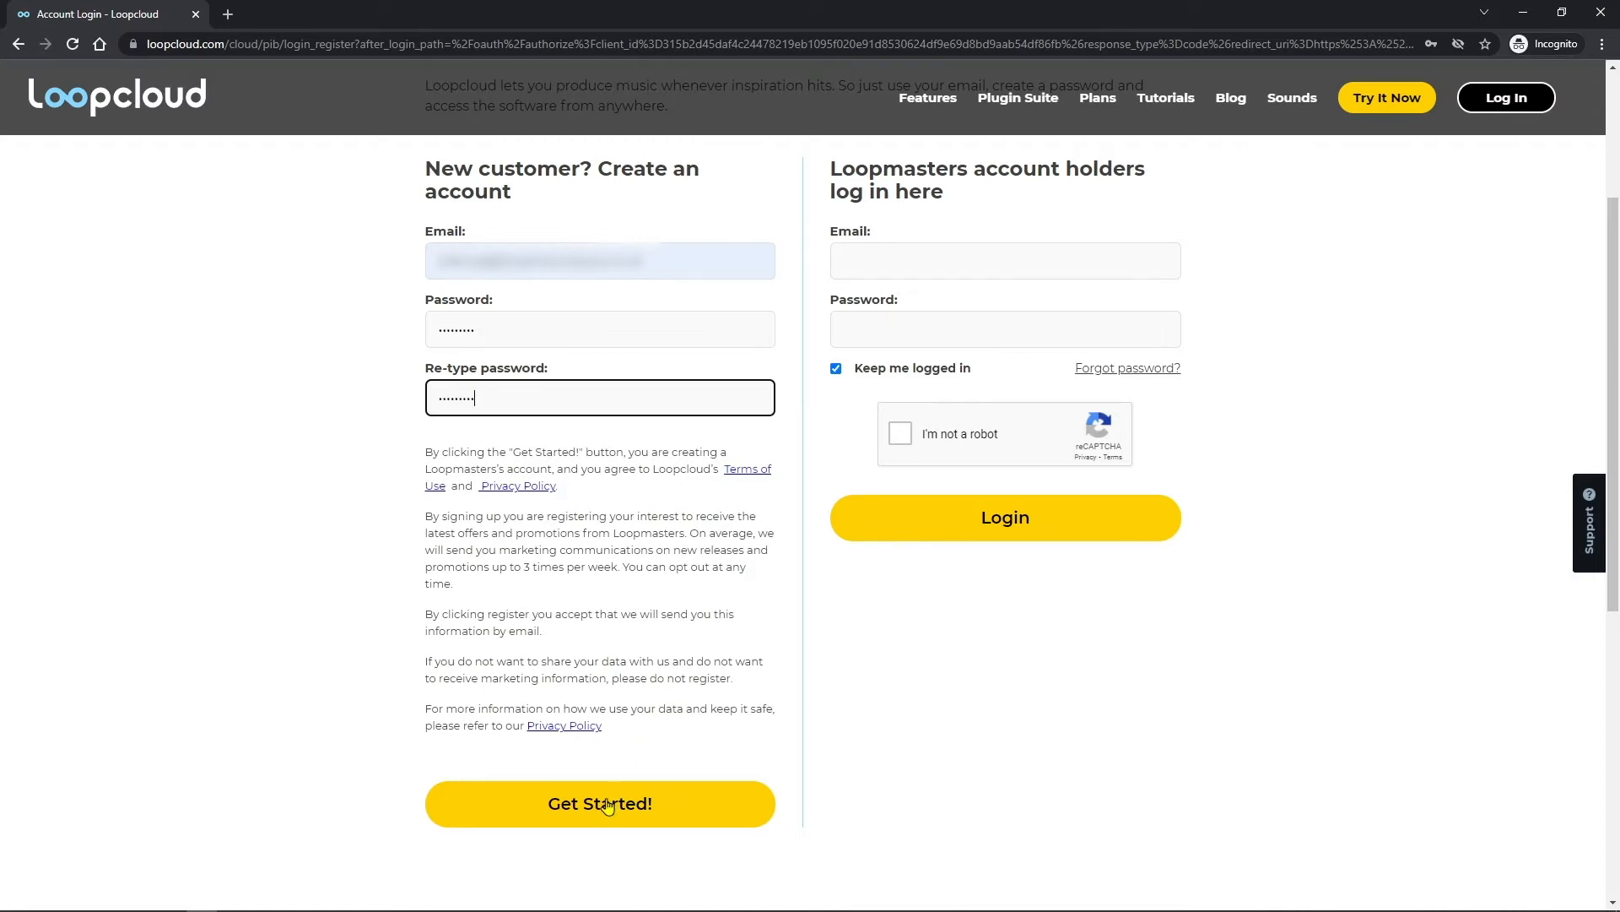
pyautogui.click(600, 803)
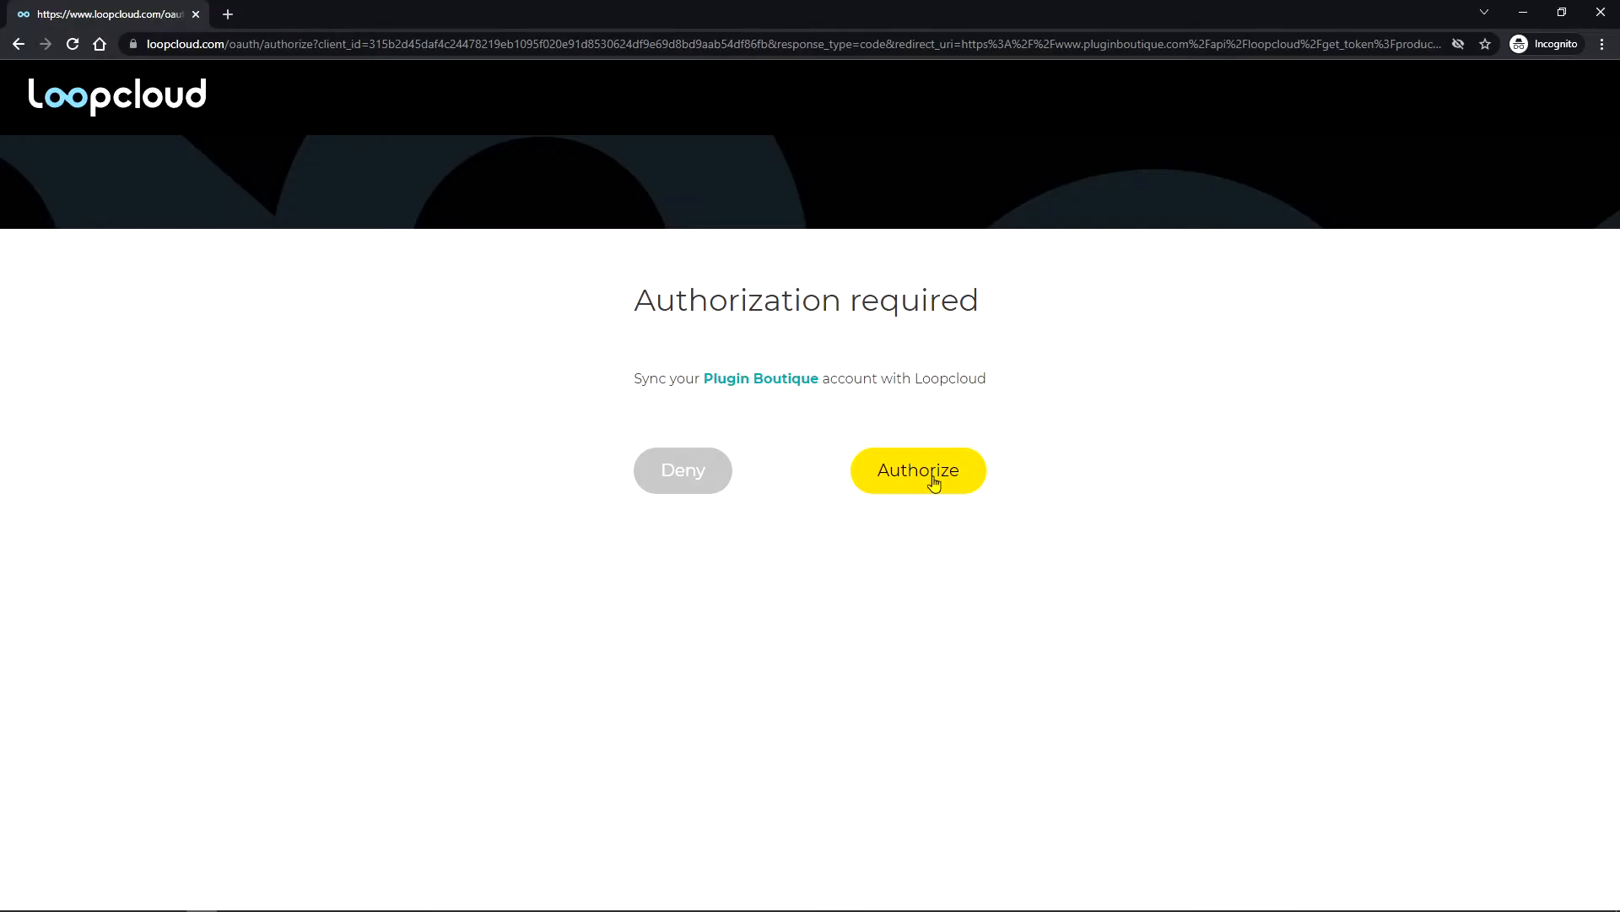
pyautogui.click(917, 471)
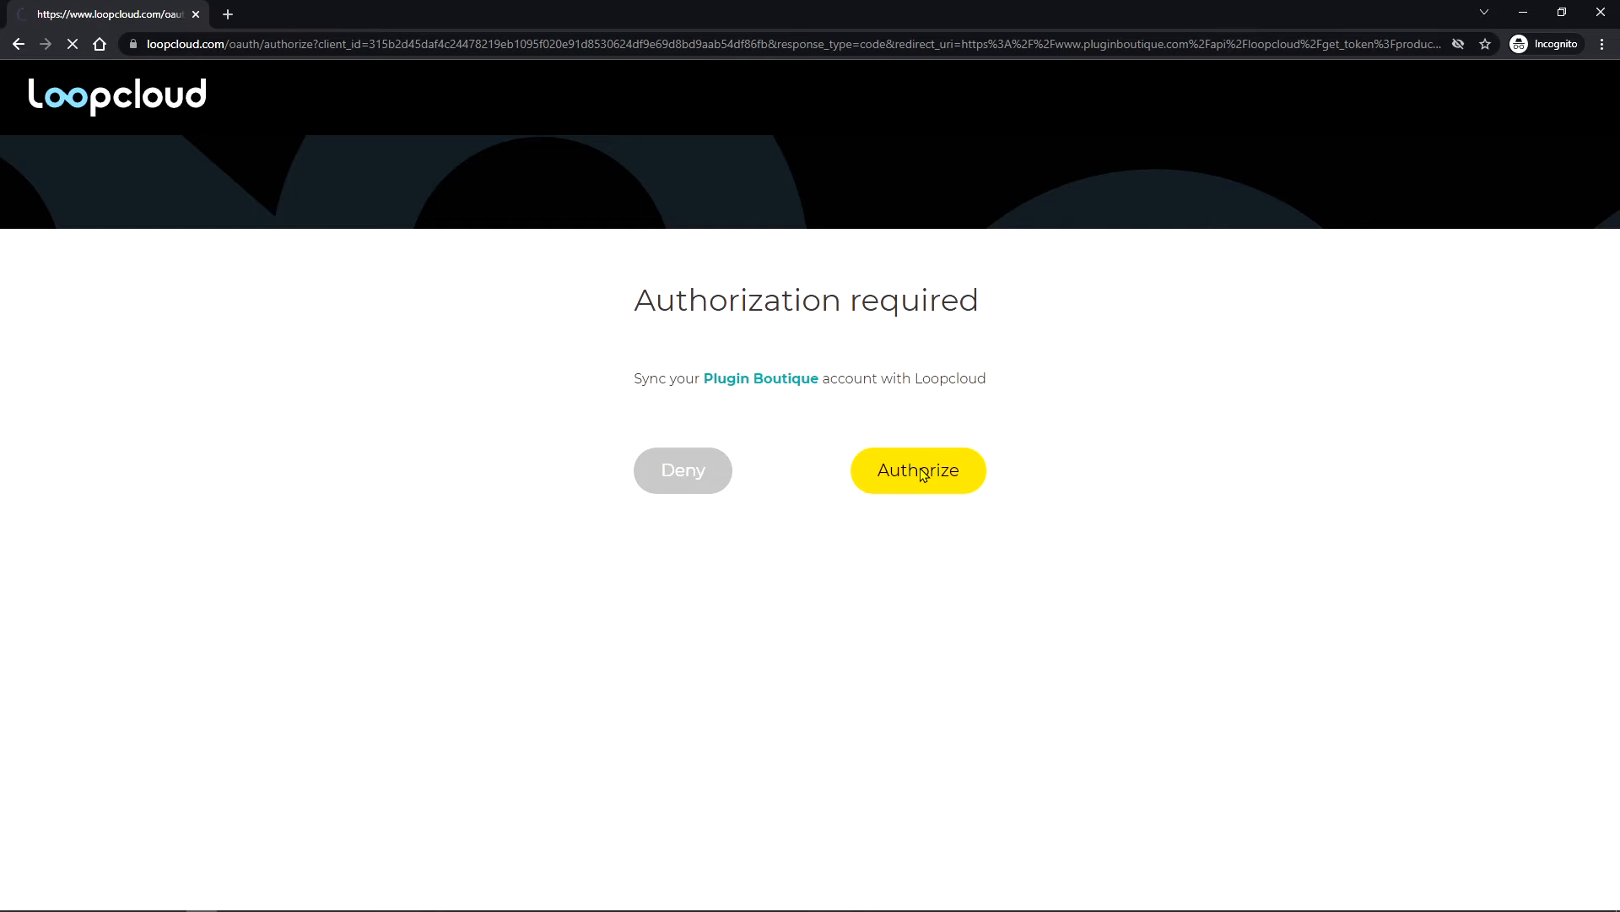
pyautogui.click(919, 471)
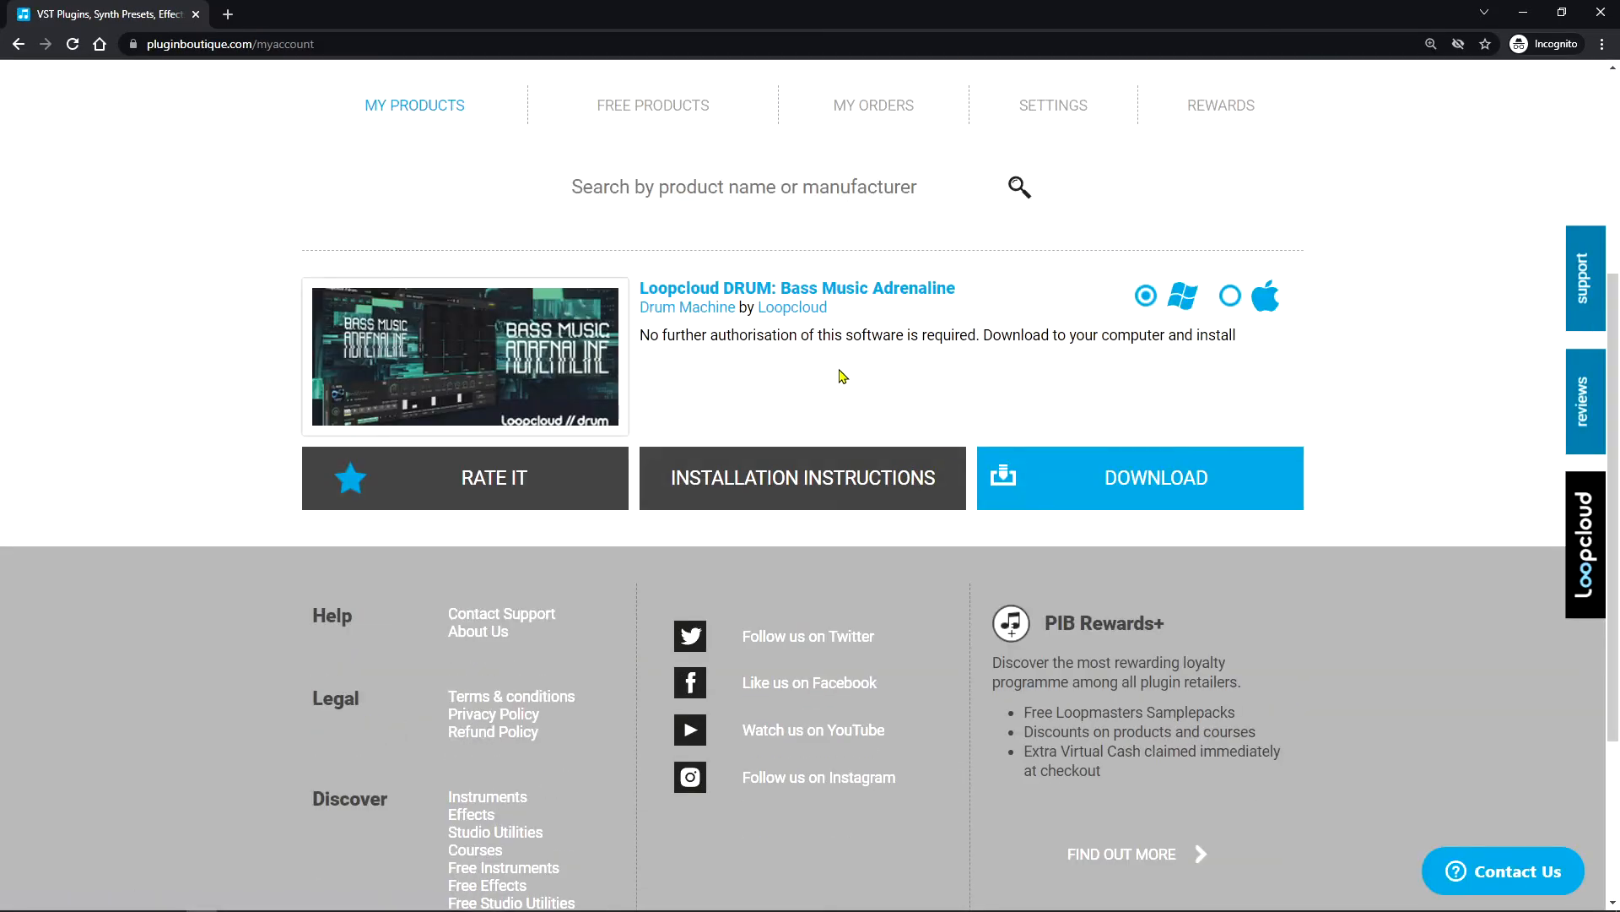
pyautogui.moveTo(1123, 307)
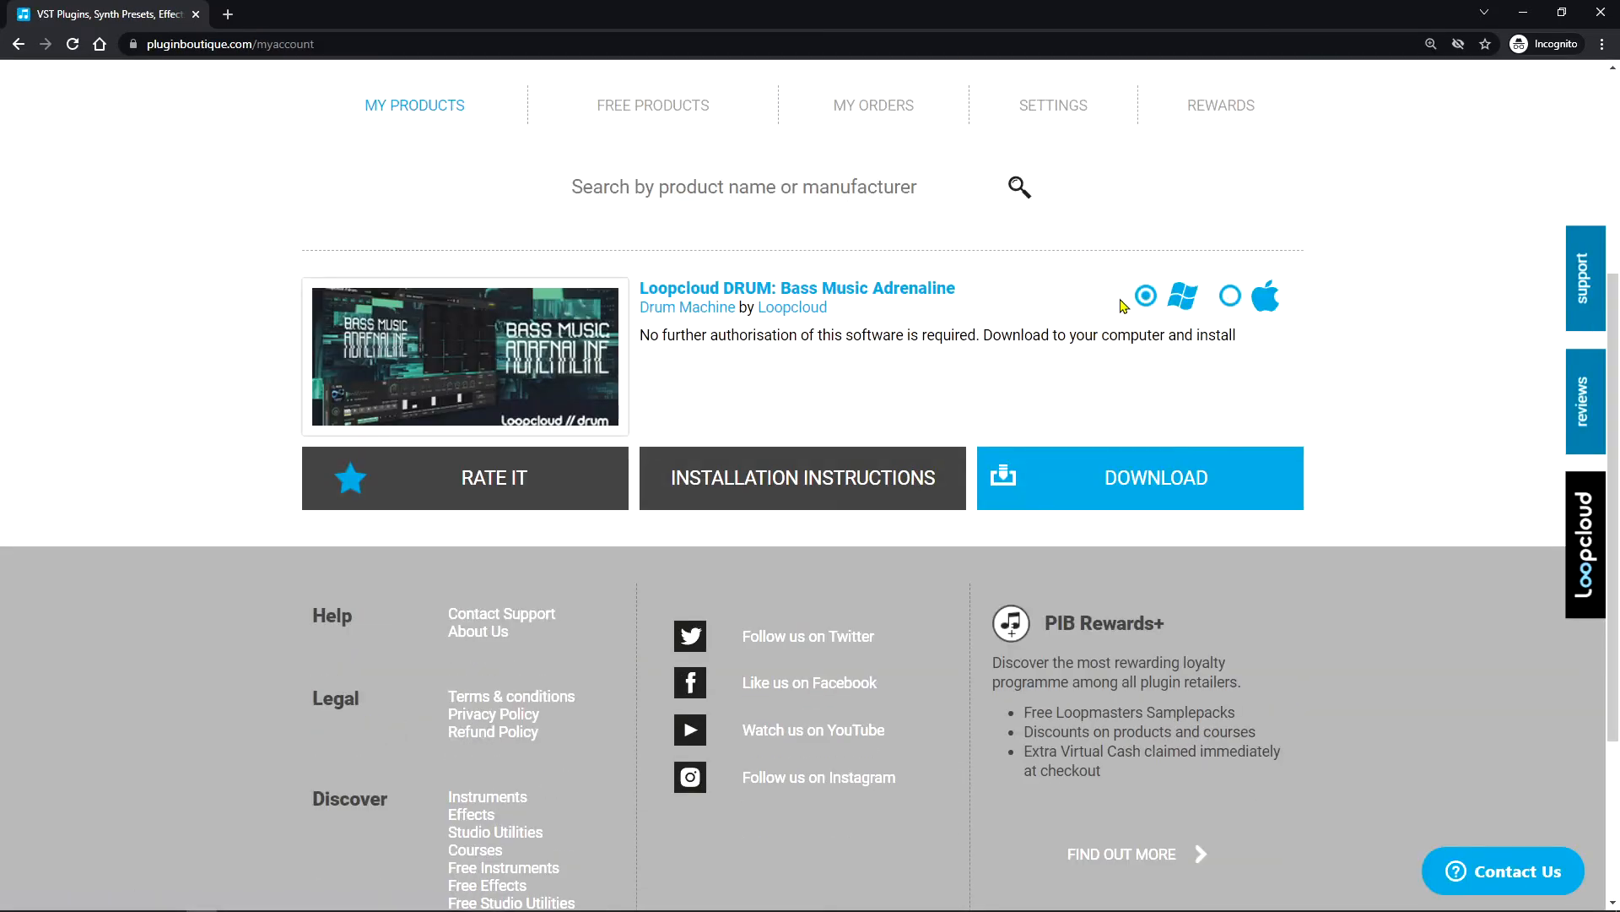
pyautogui.moveTo(1265, 300)
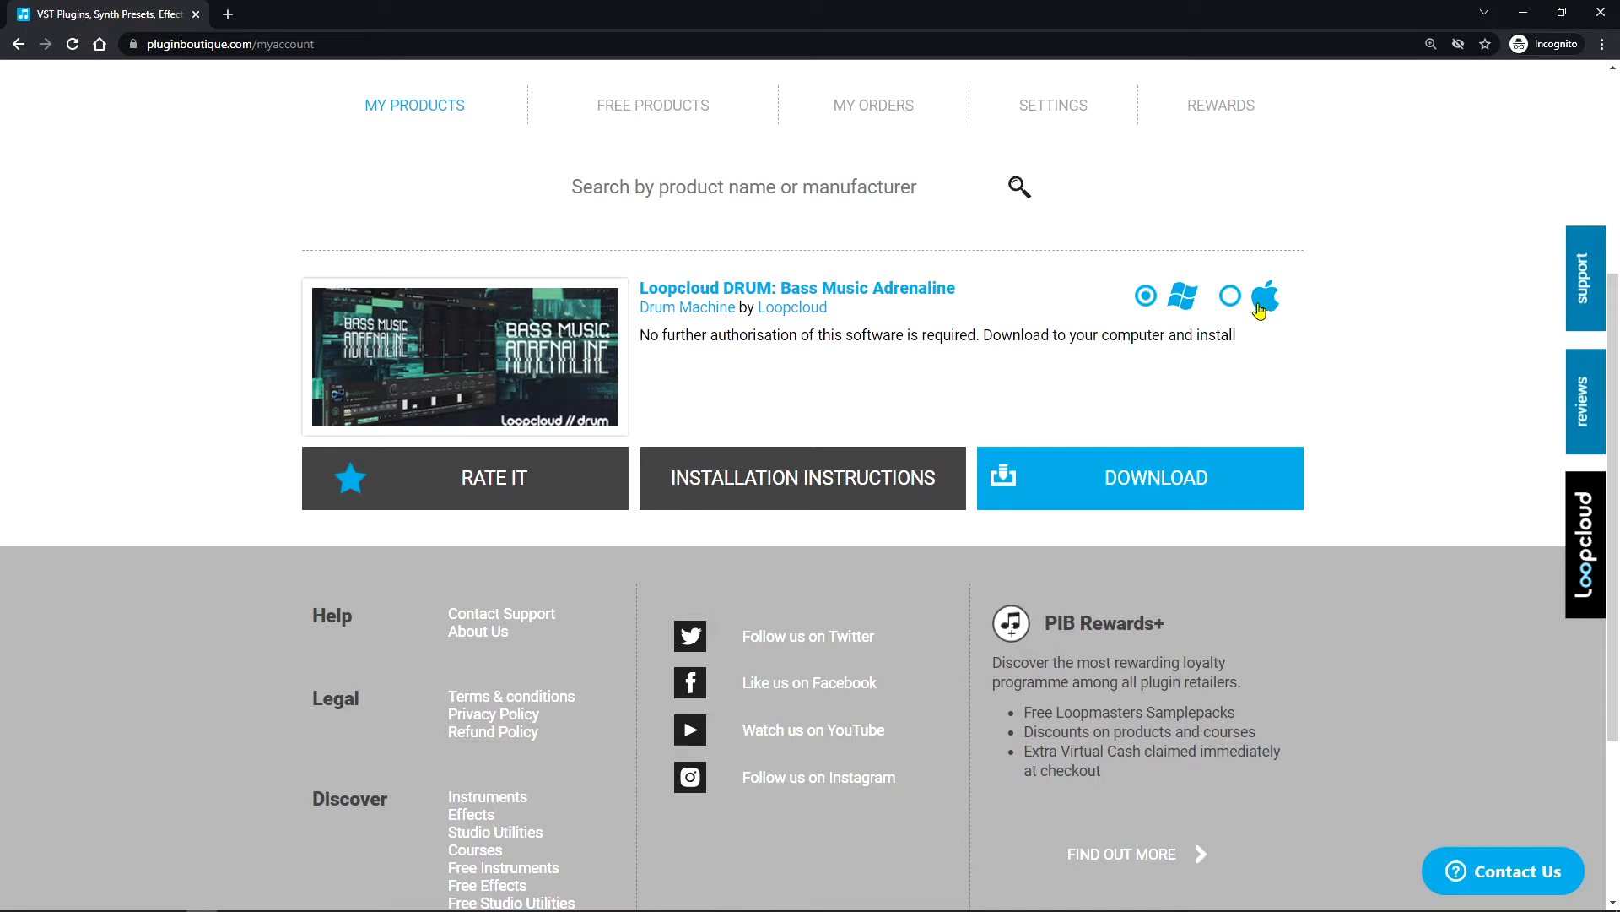
pyautogui.moveTo(1160, 407)
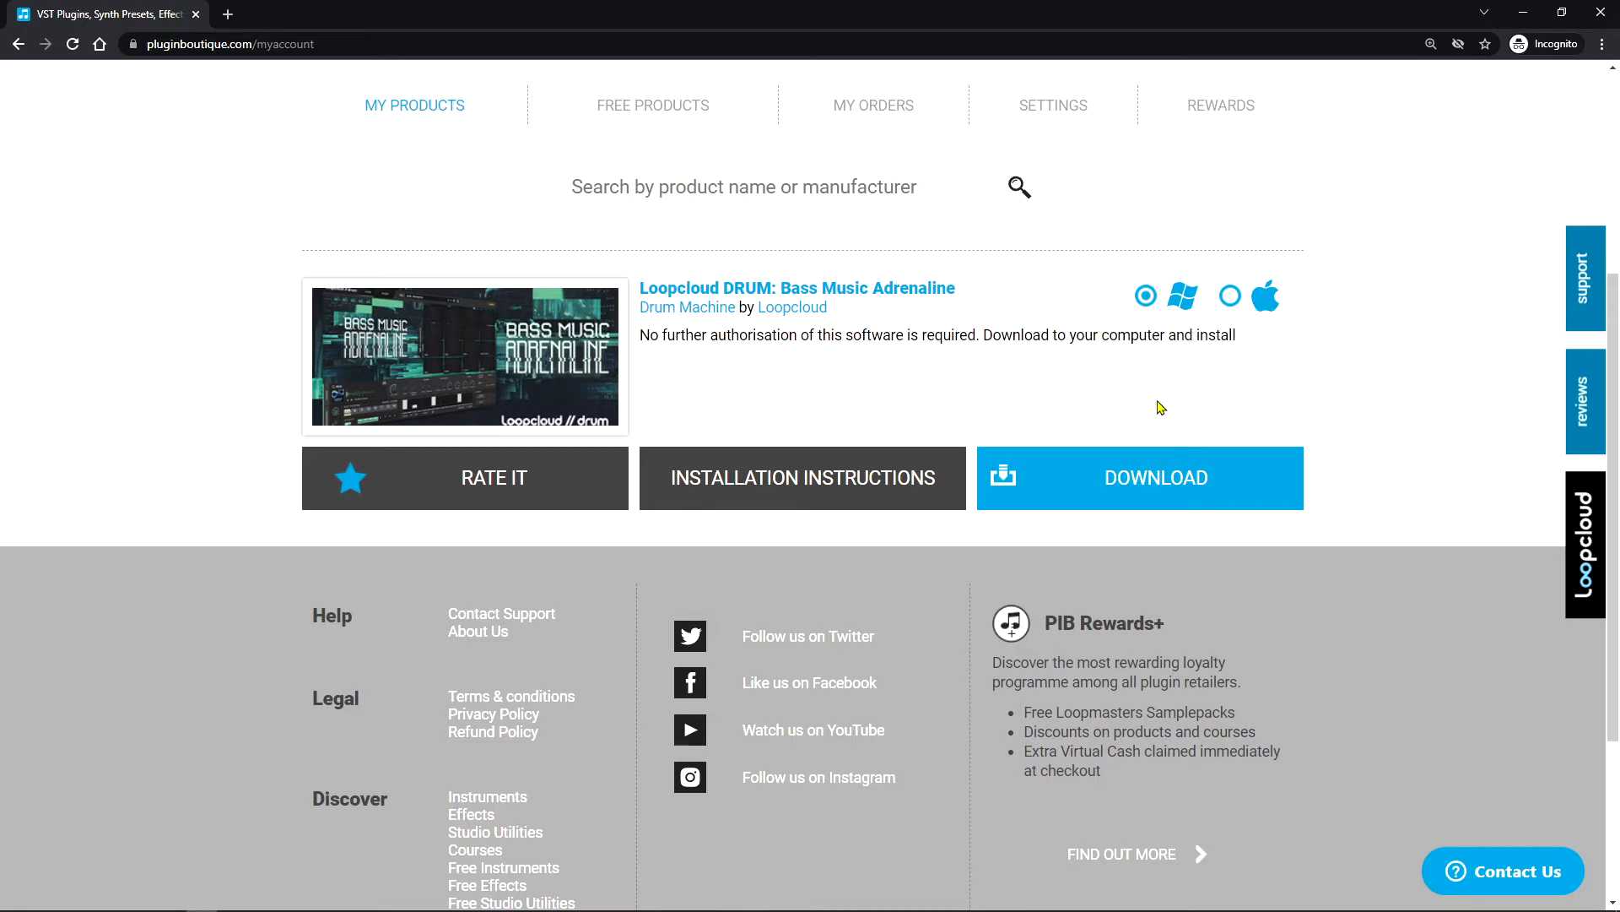
pyautogui.moveTo(1120, 476)
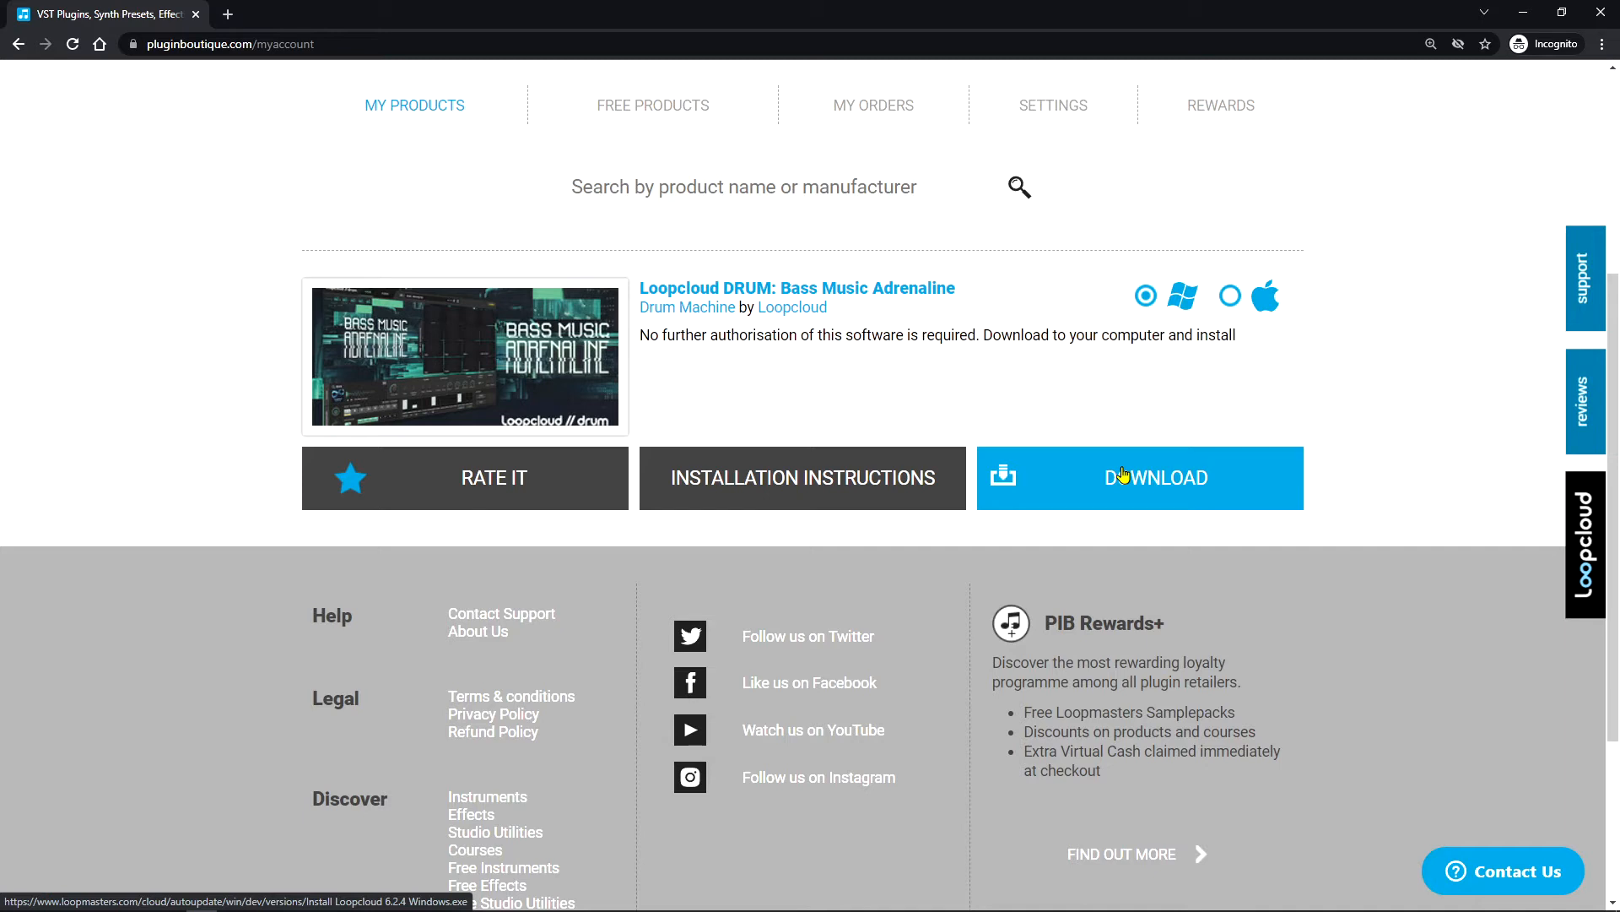
# Download the Windows installer for Loopcloud DRUM: Bass Music Adrenaline from My Products
pyautogui.click(1140, 478)
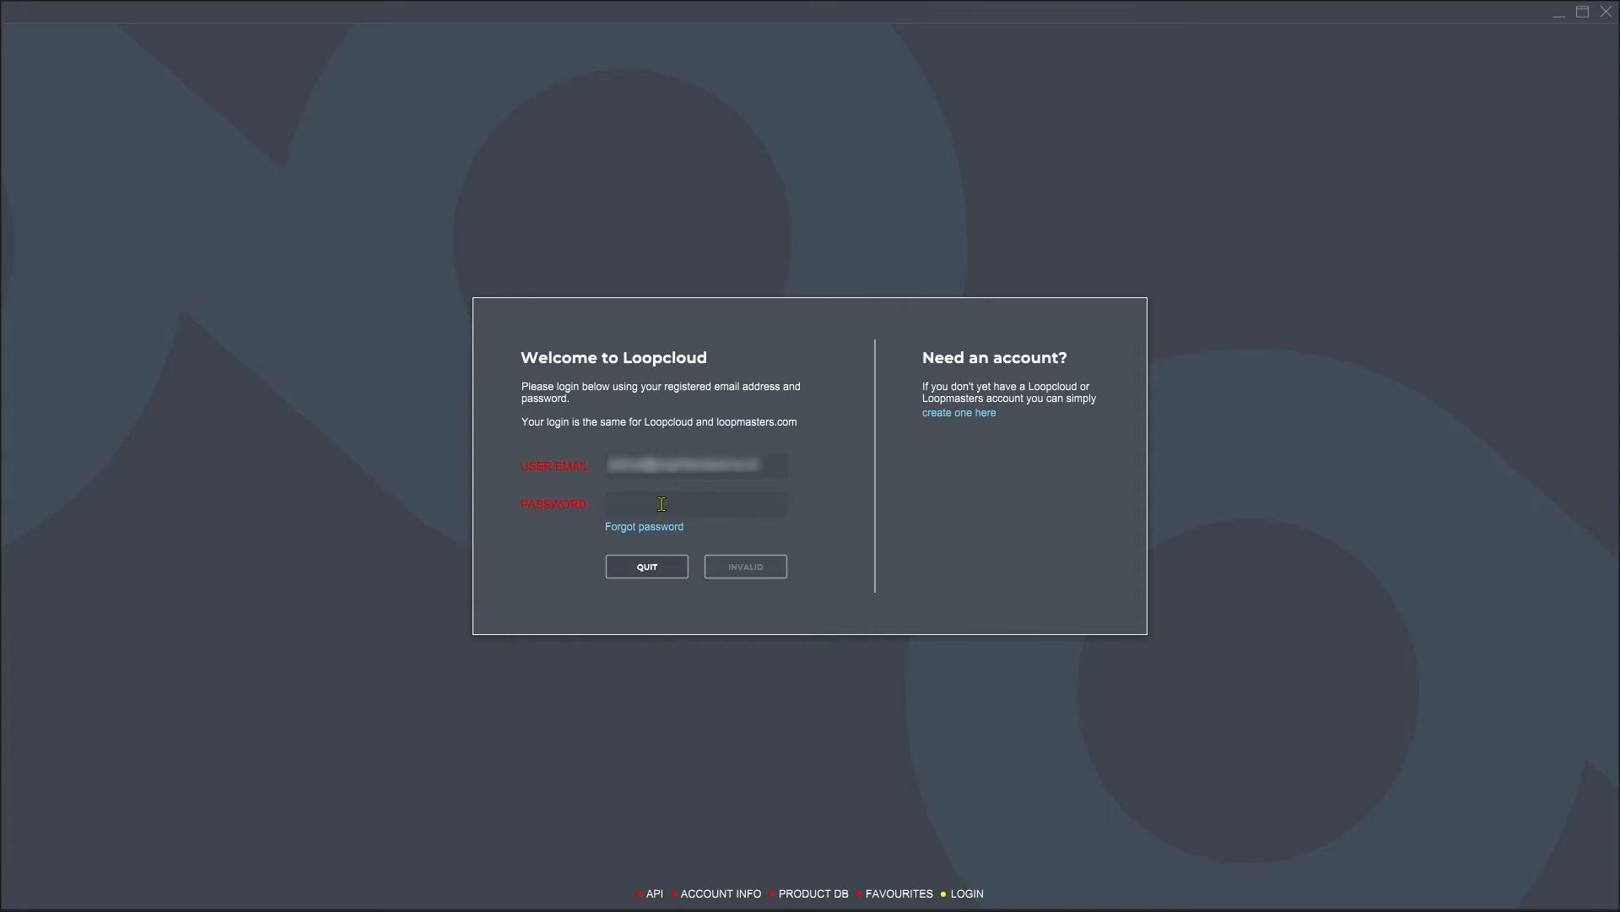
# Enter the account password and log in to the Loopcloud app
pyautogui.click(695, 503)
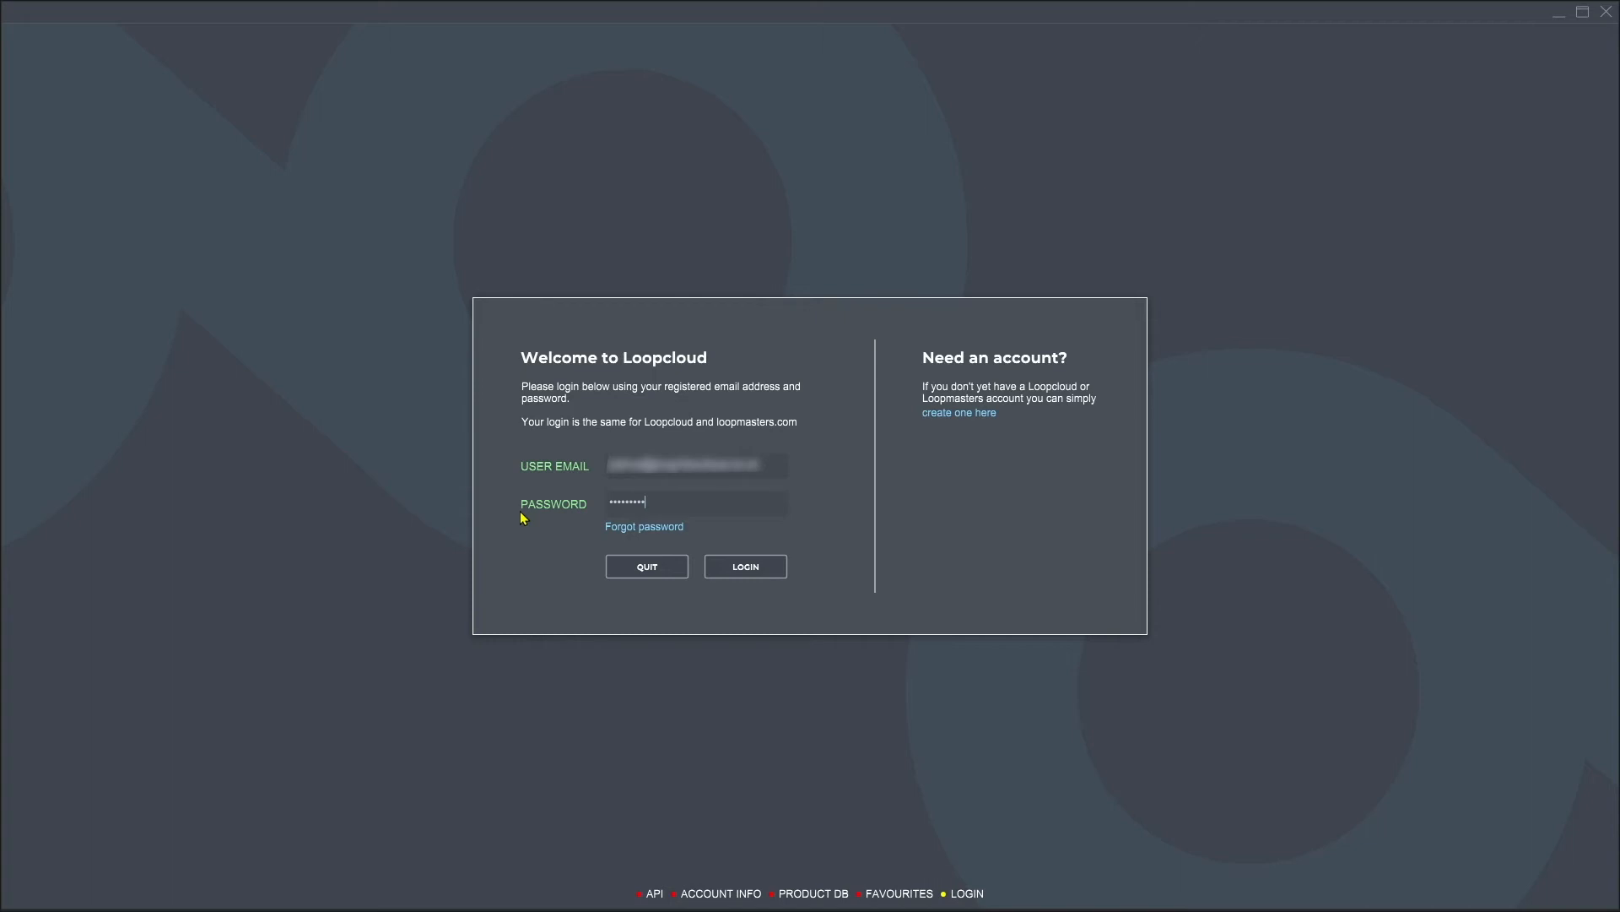
pyautogui.click(744, 568)
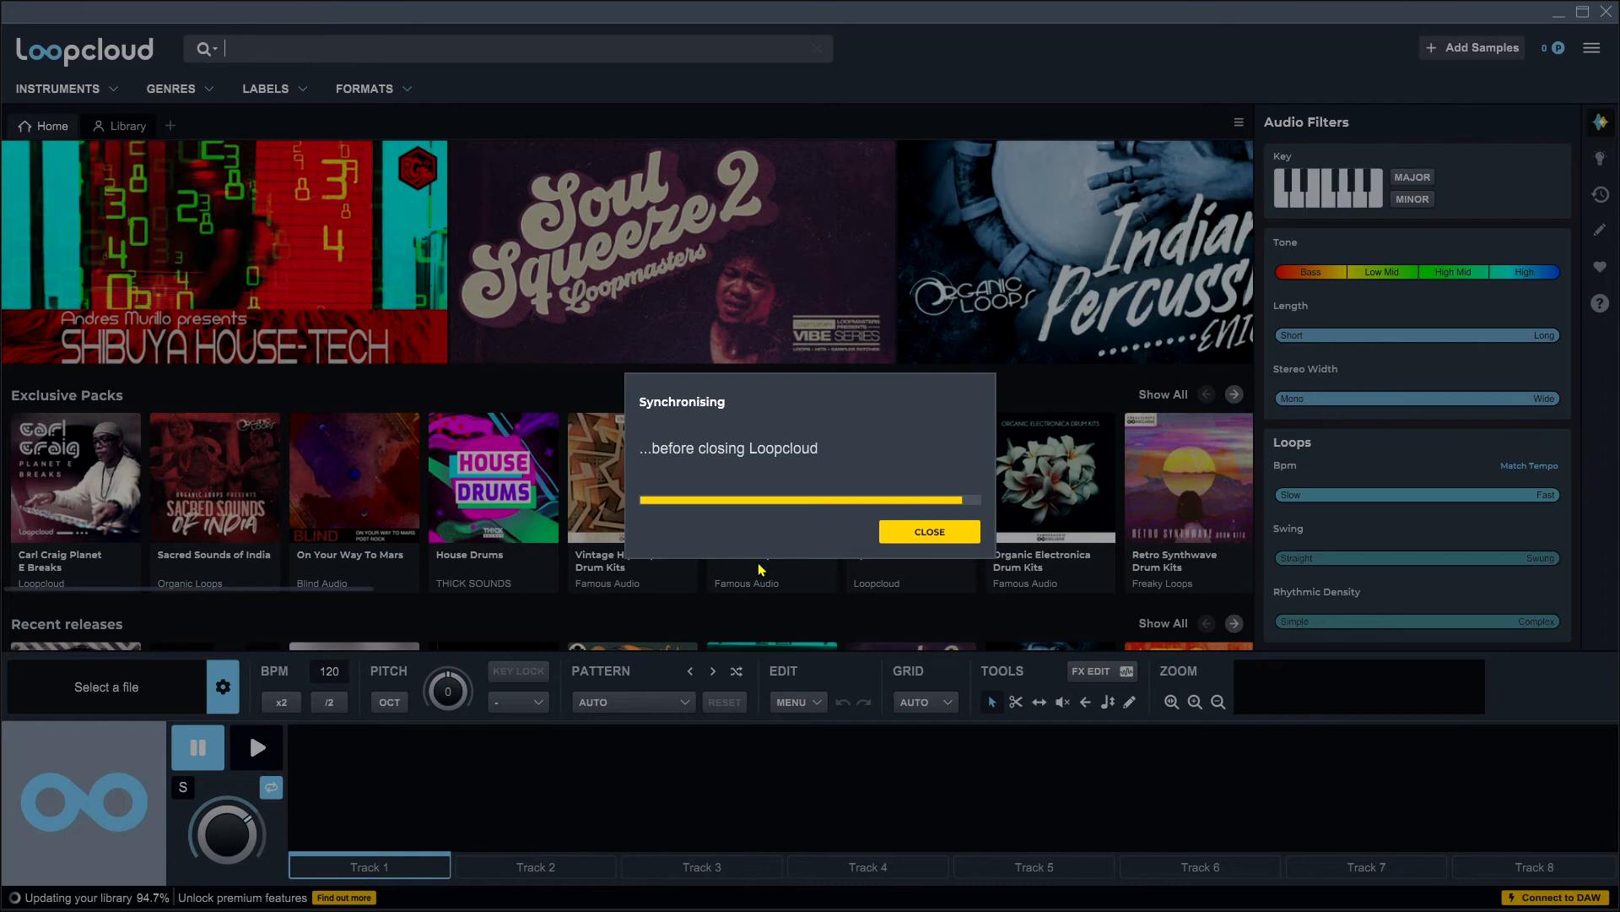
# Show the Library with the synced Loopcloud Drum kit folders and bring up their options
pyautogui.click(926, 531)
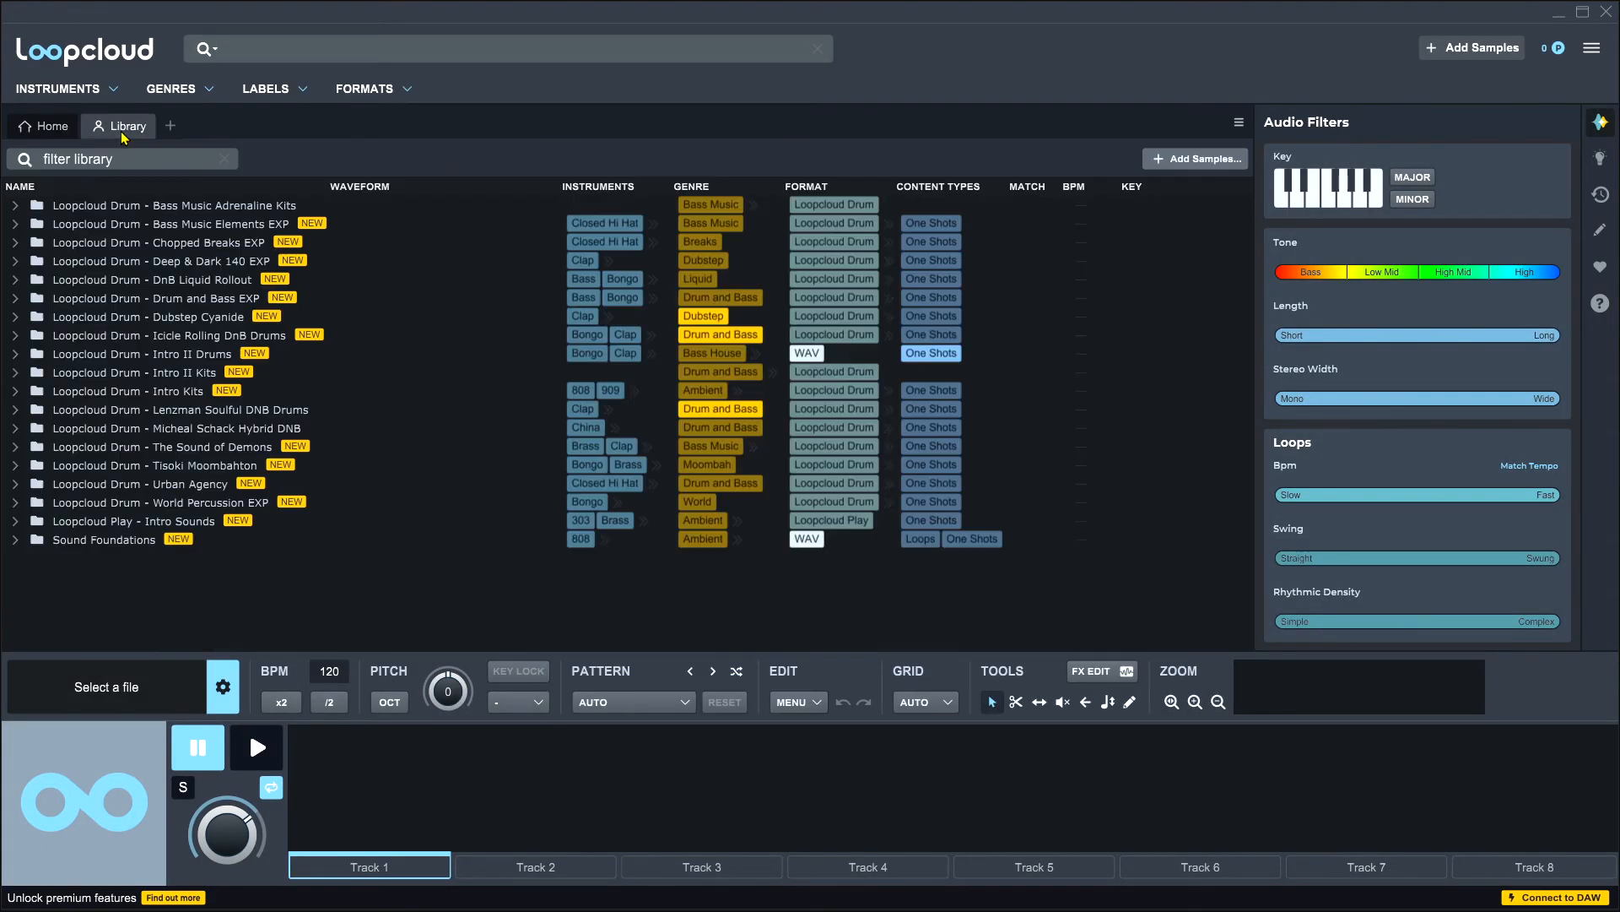
pyautogui.moveTo(142, 527)
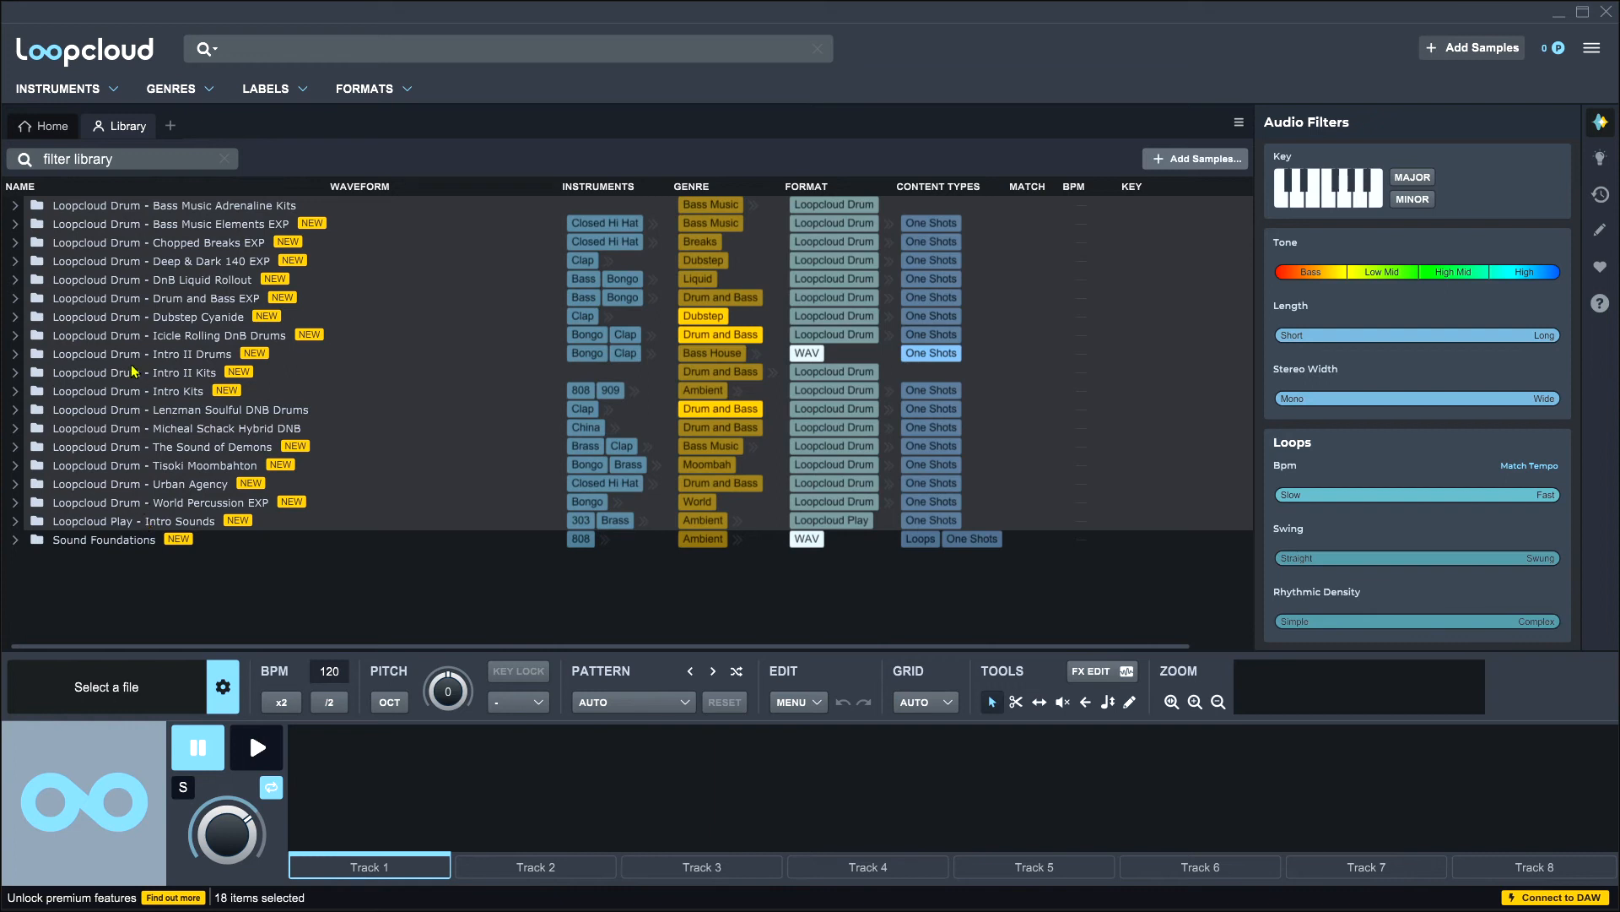
pyautogui.rightClick(135, 371)
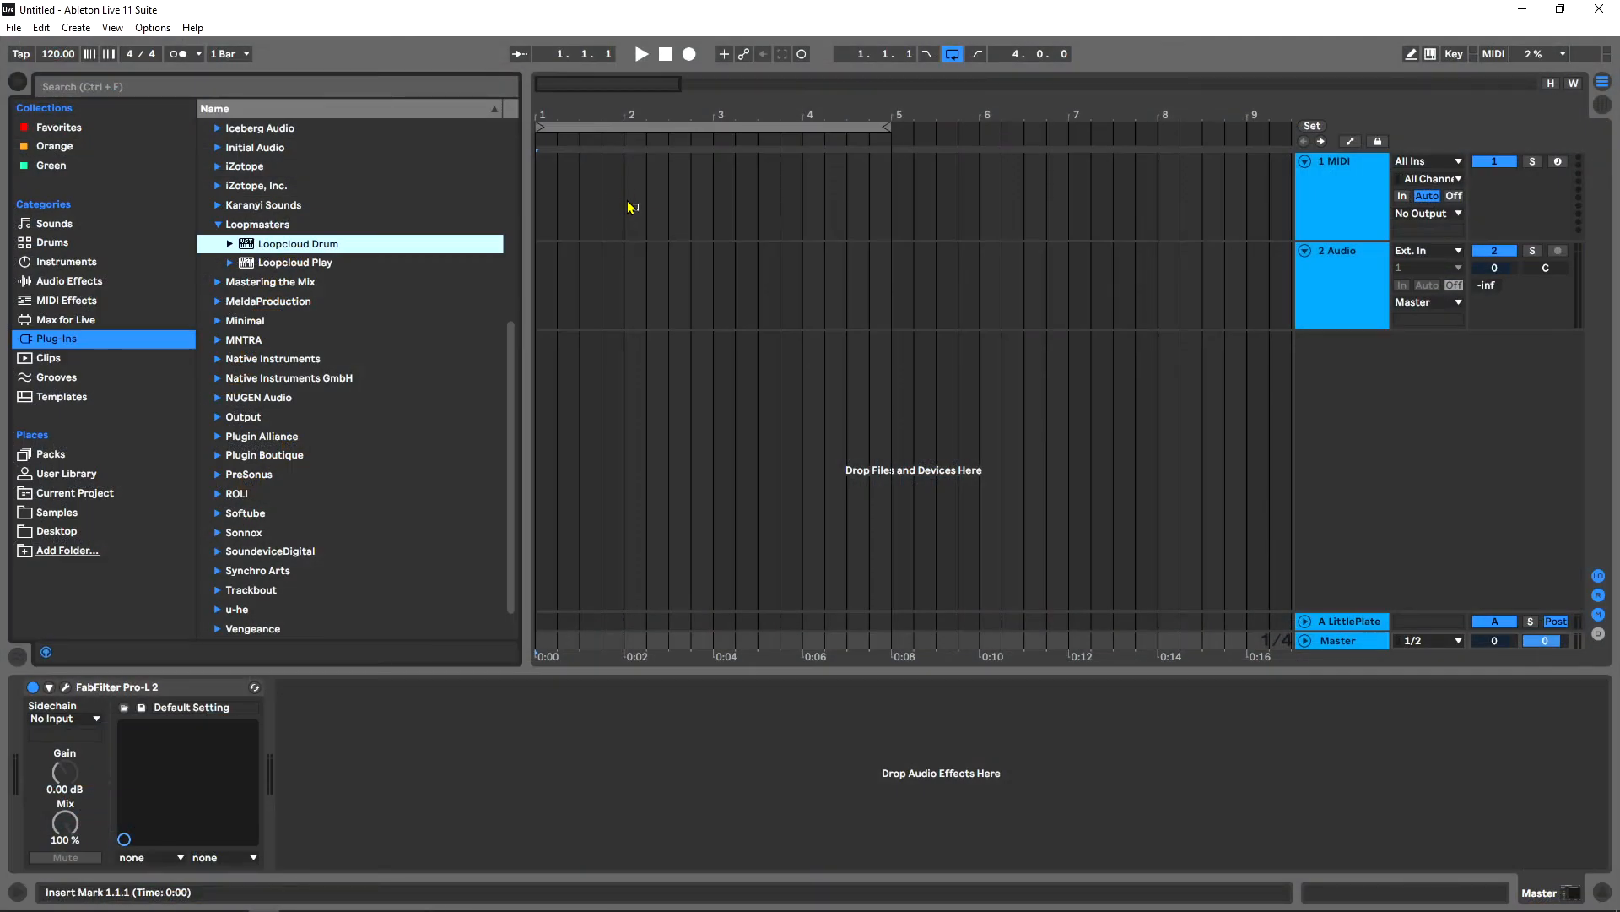
# Load Loopcloud Drum from Loopmasters onto a MIDI track and dismiss its welcome screen
pyautogui.doubleClick(299, 243)
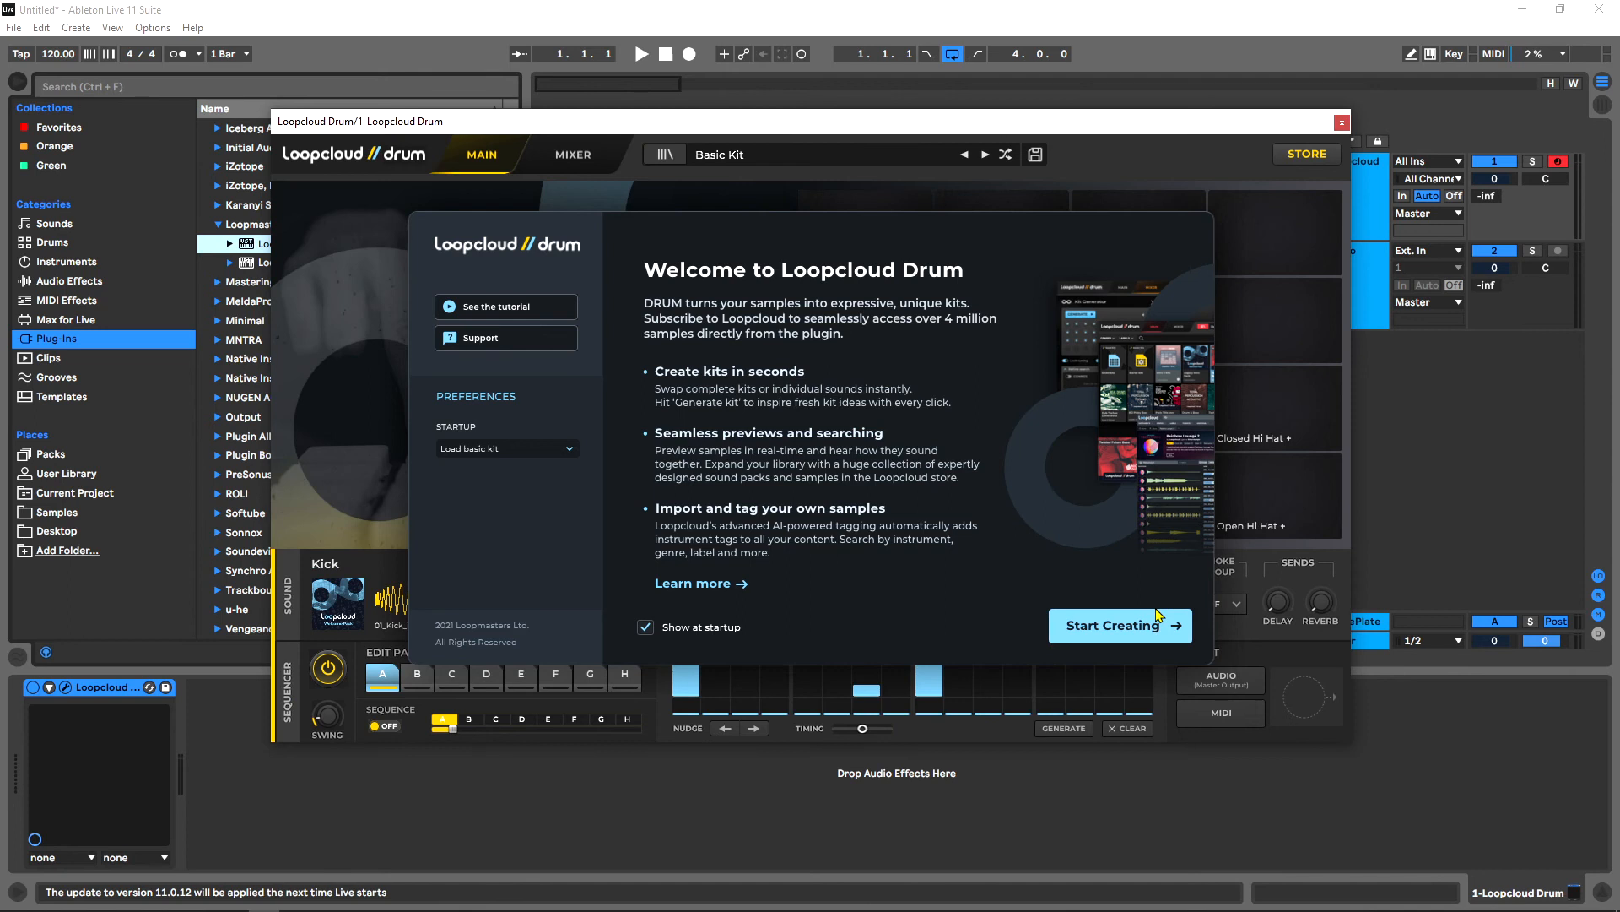
pyautogui.click(1119, 624)
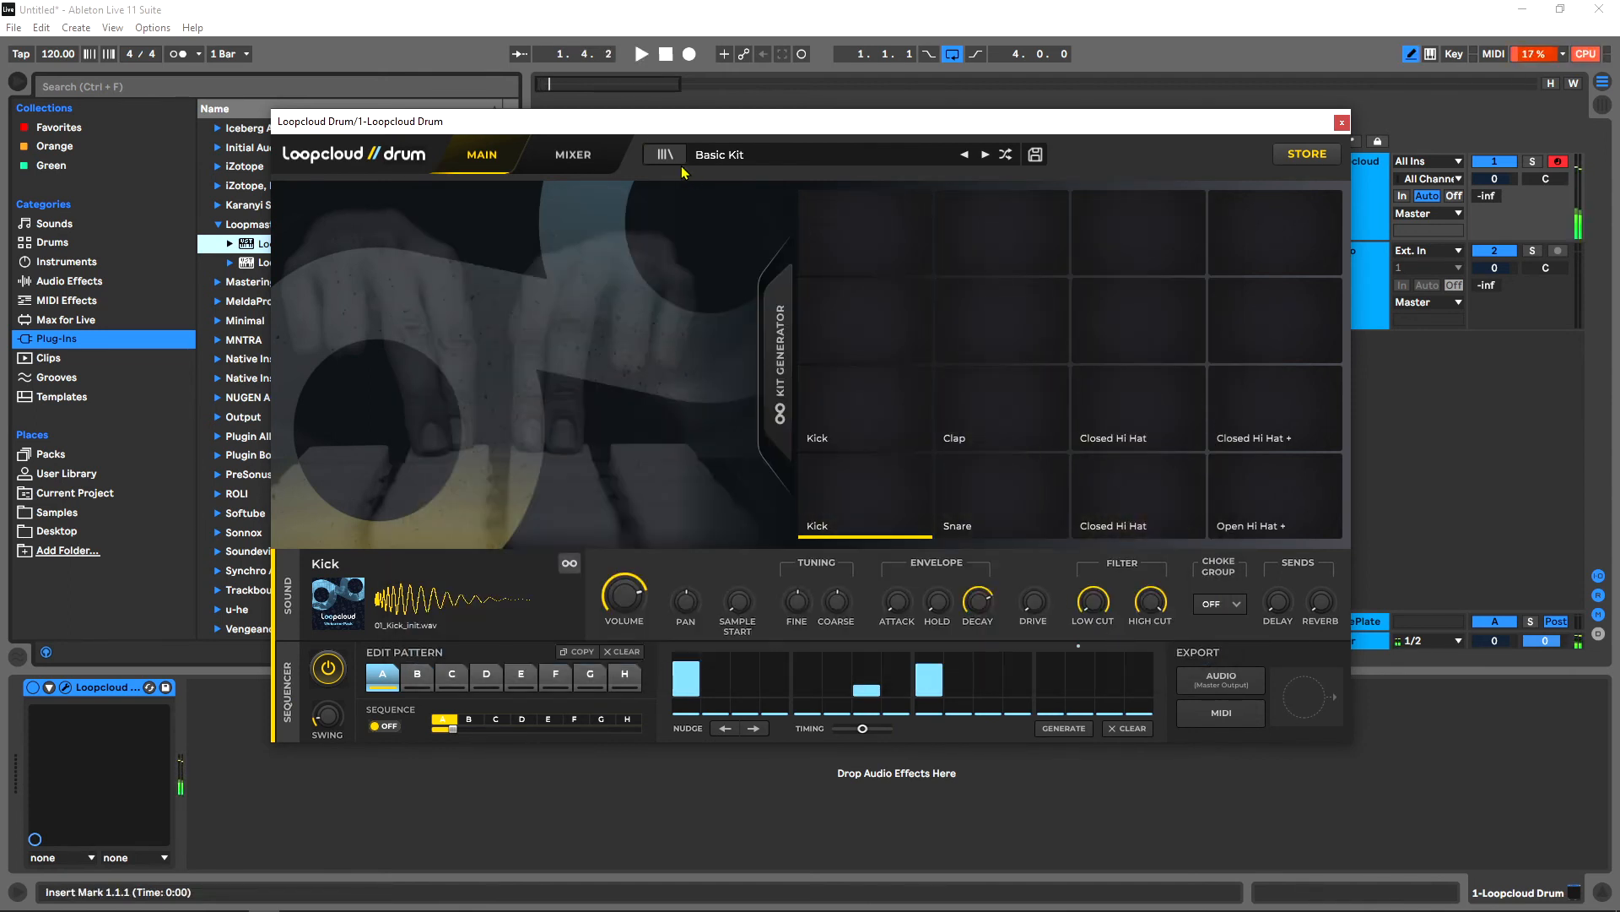
# From Bass Music Adrenaline Kits in the kit browser, load the 140 - Simplicity Rules Kit
pyautogui.click(663, 153)
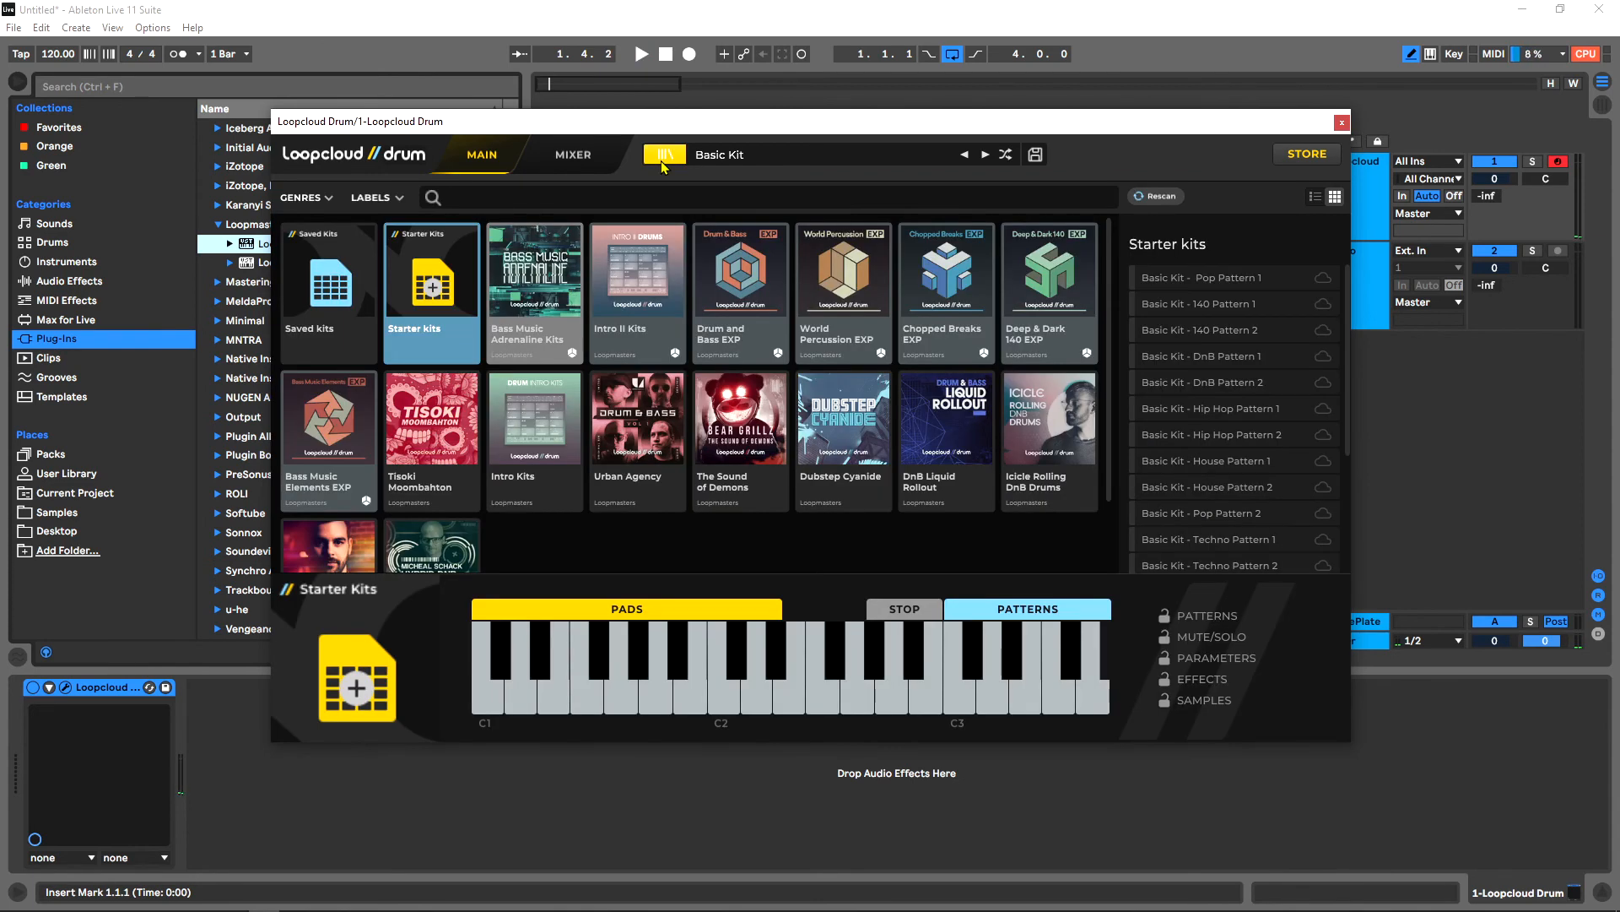
pyautogui.click(535, 272)
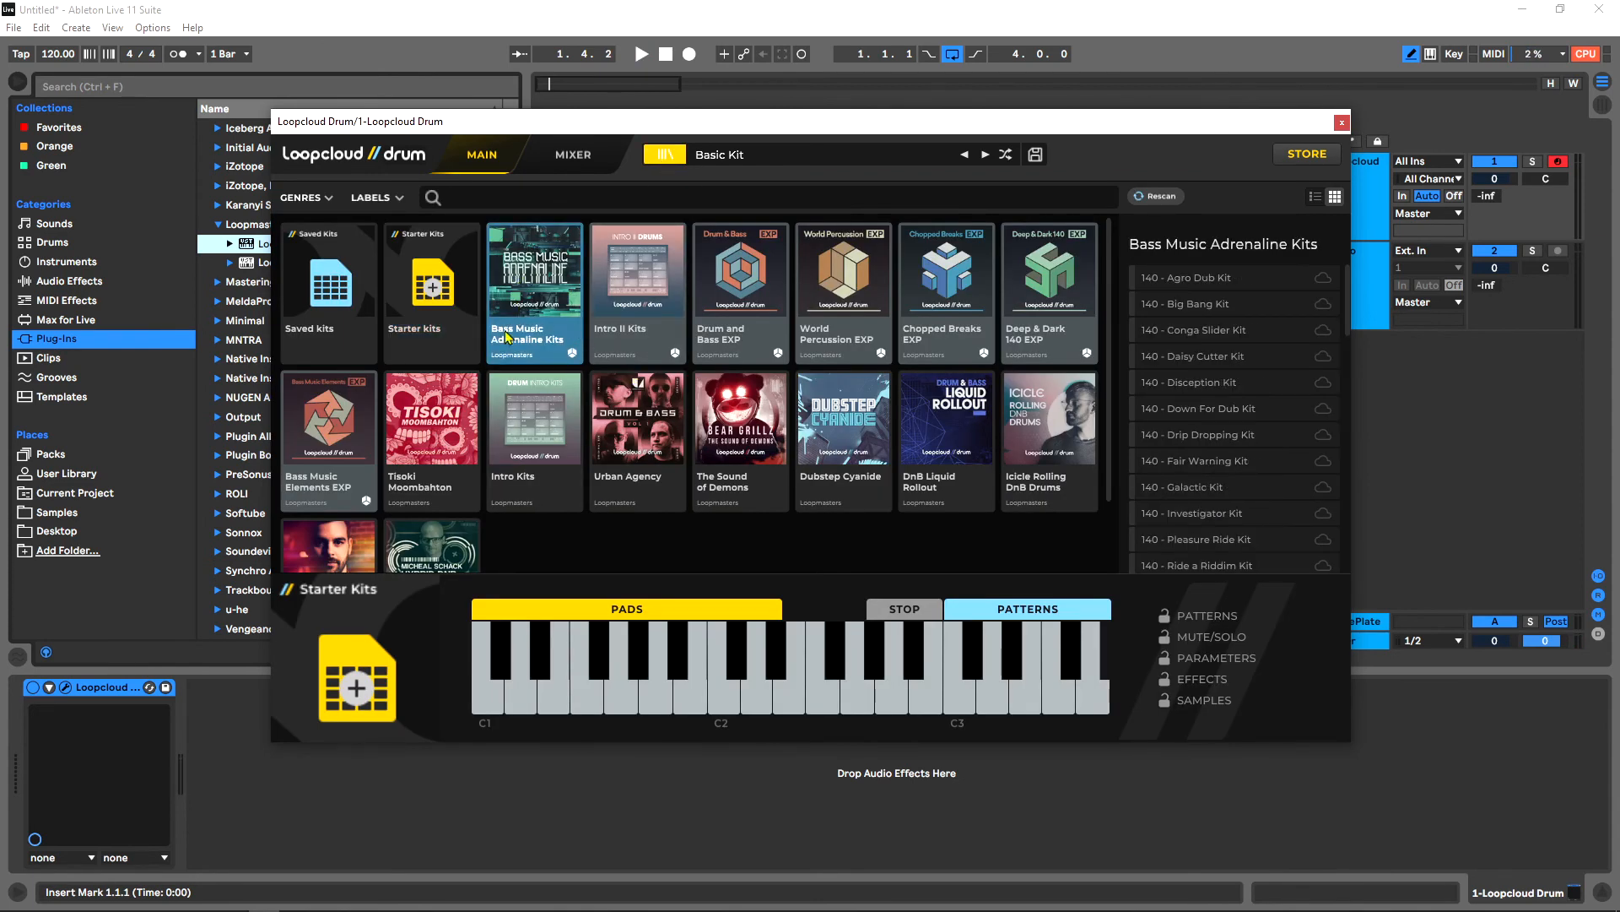
pyautogui.moveTo(535, 462)
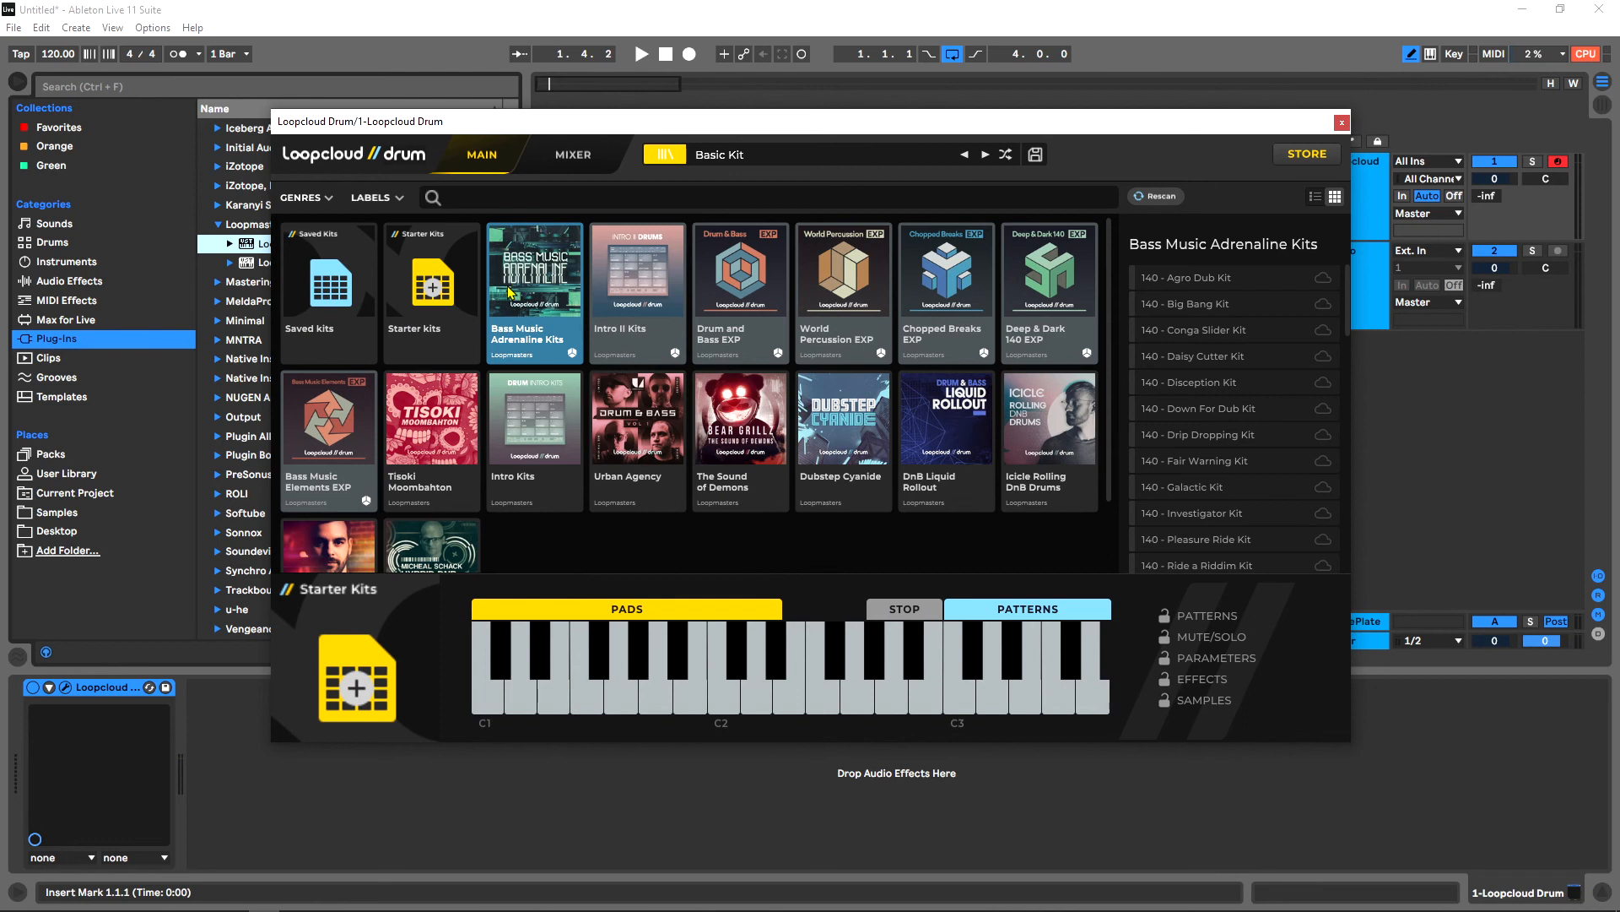
pyautogui.scroll(-3)
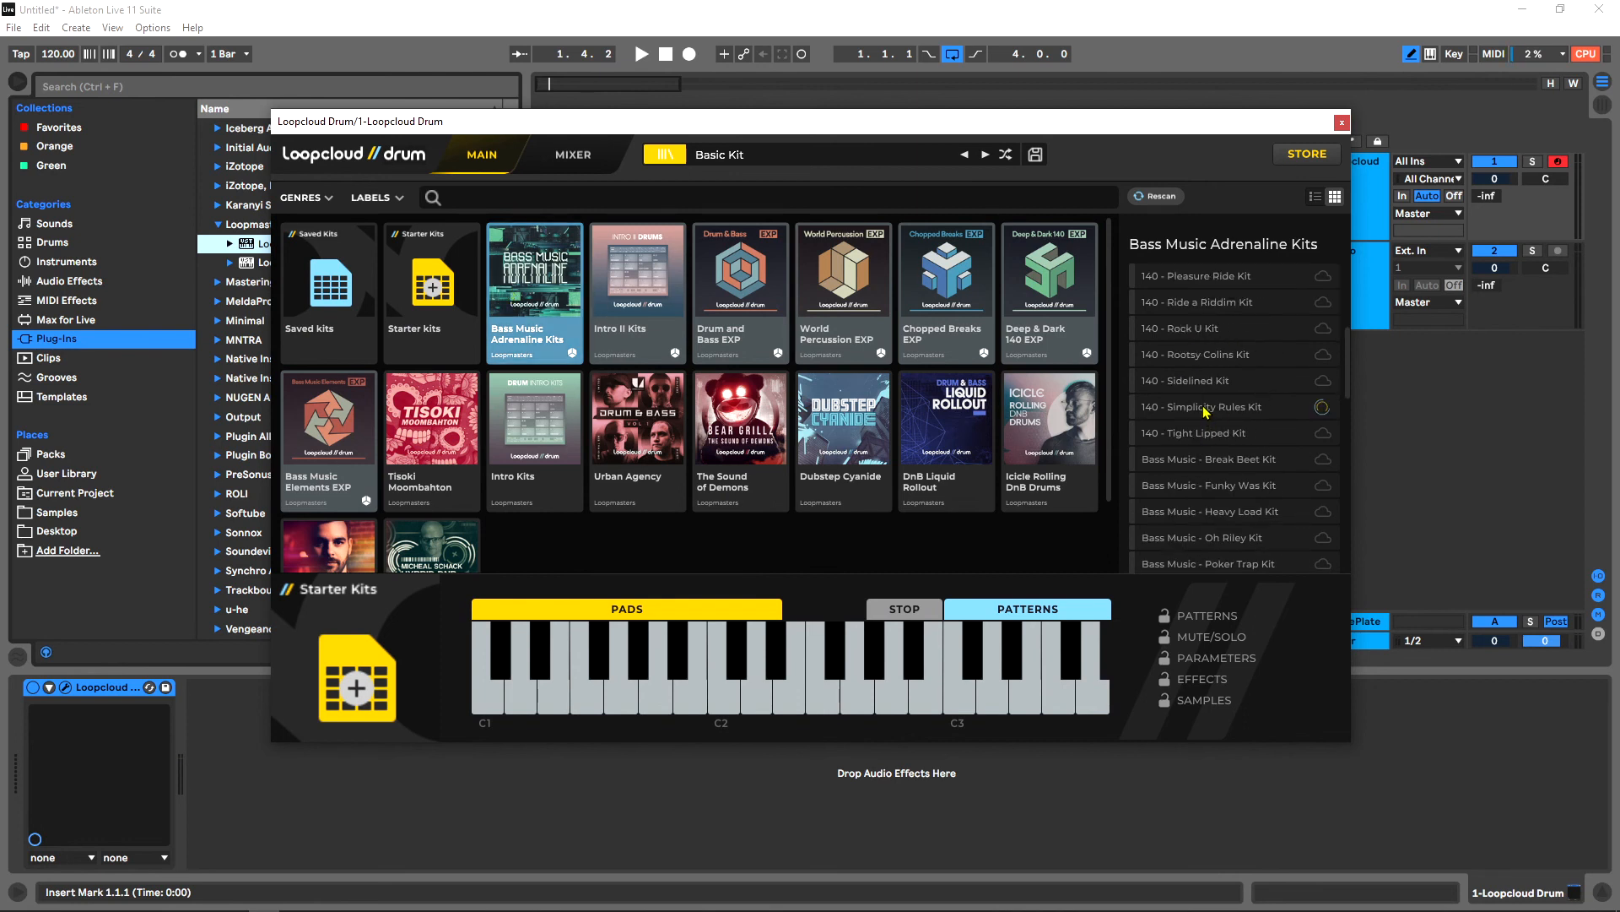
pyautogui.click(1205, 407)
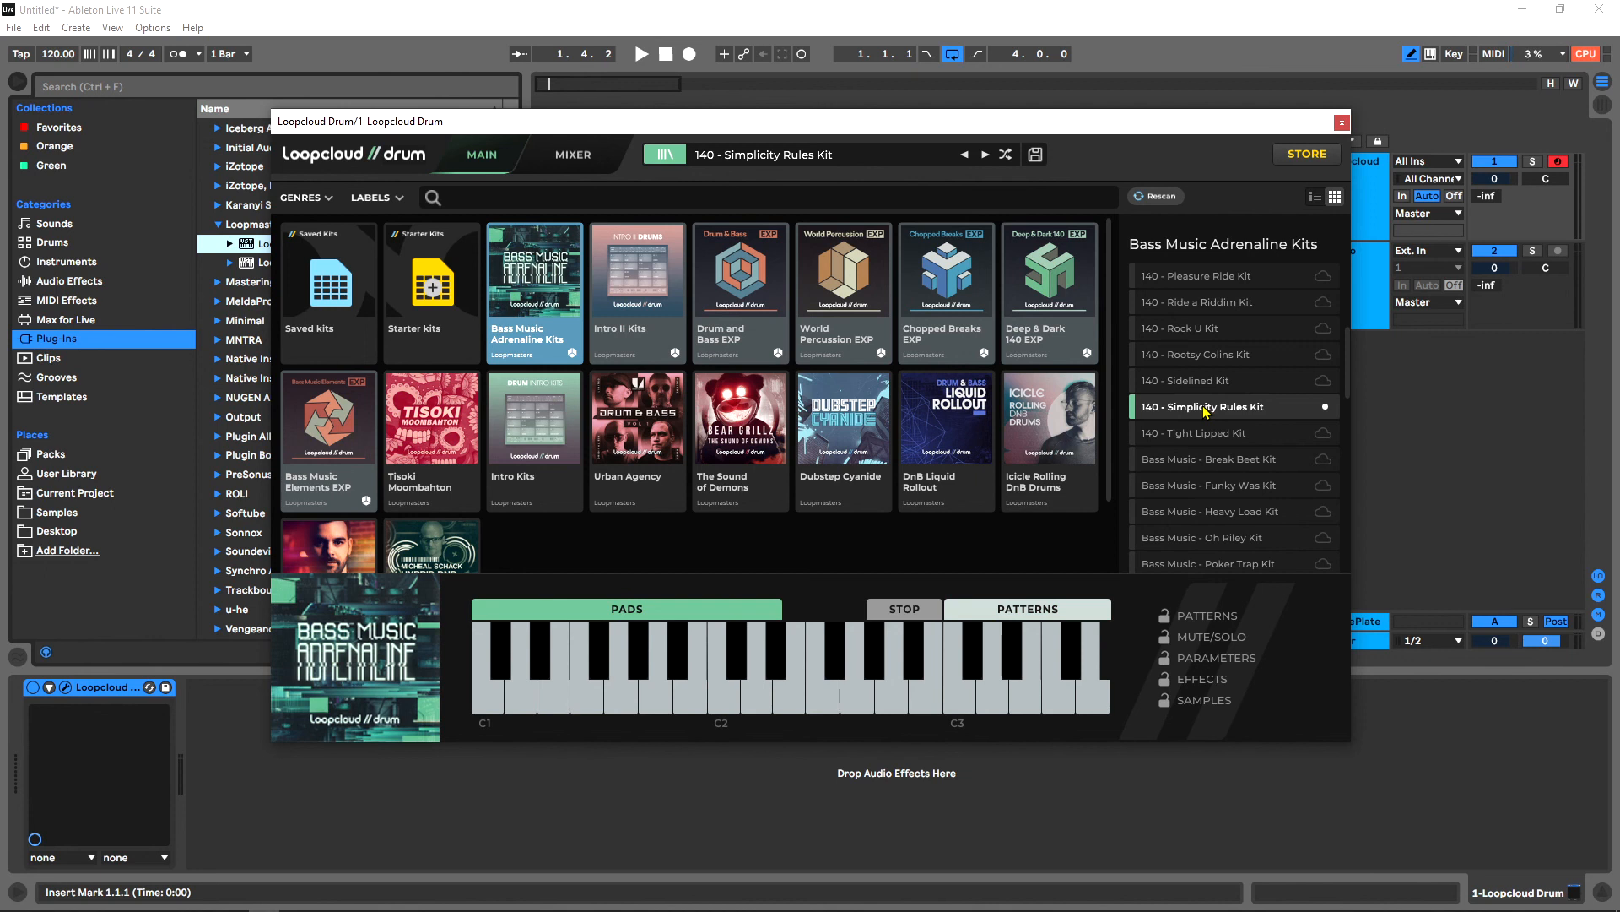